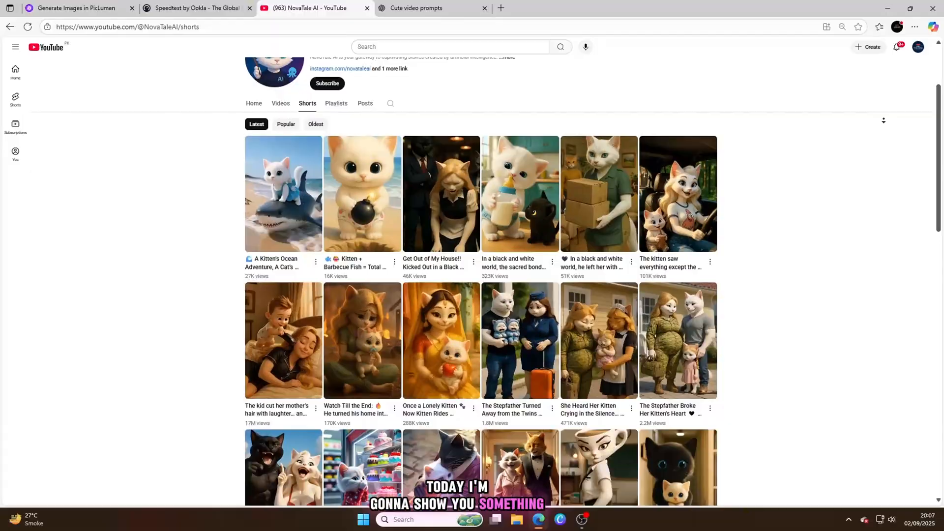
Scroll through the page to browse the generated kitten content
scroll(down, 3)
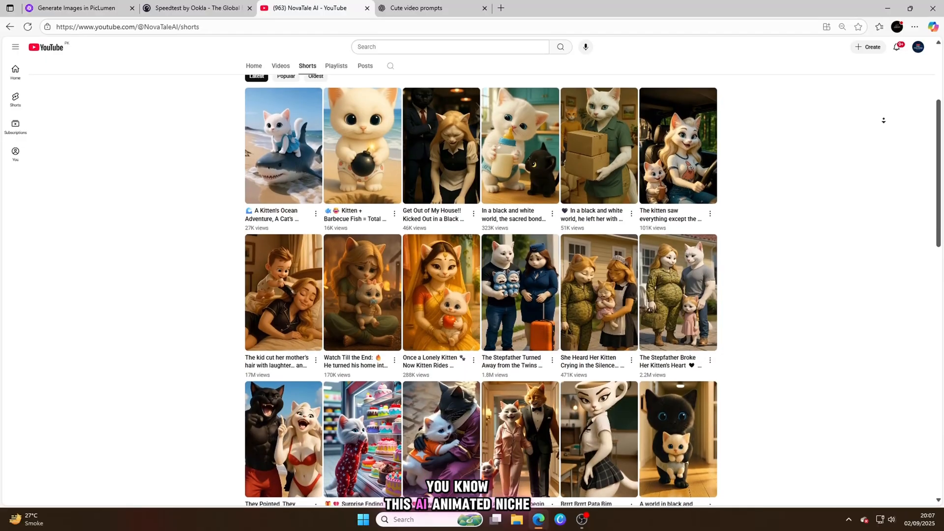
scroll(down, 3)
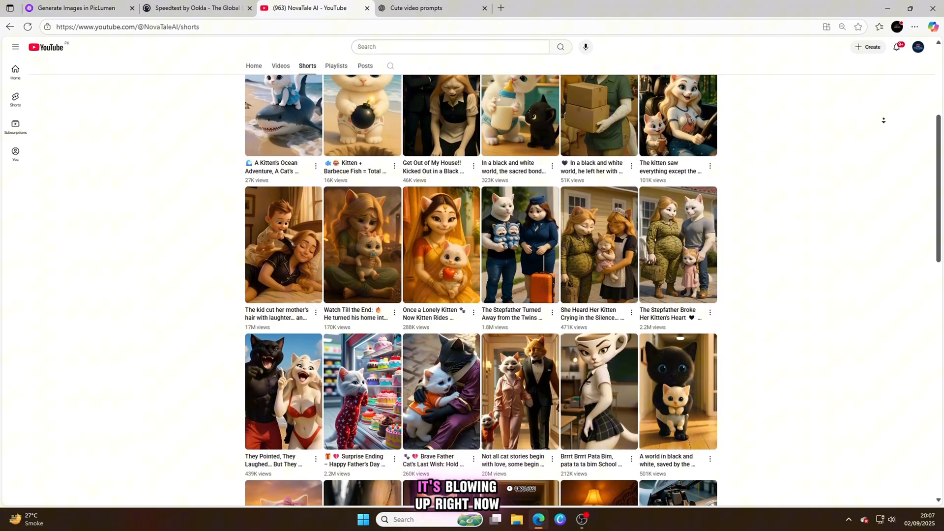
scroll(down, 3)
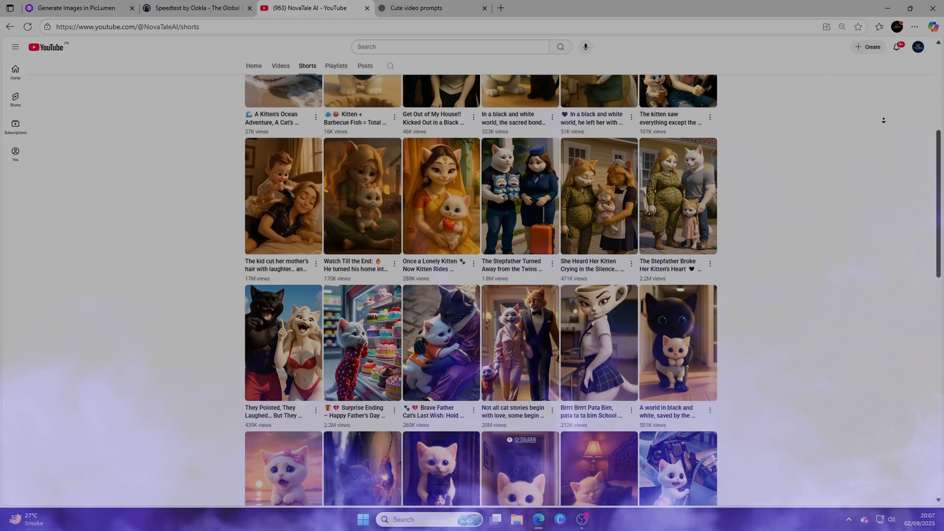
scroll(down, 3)
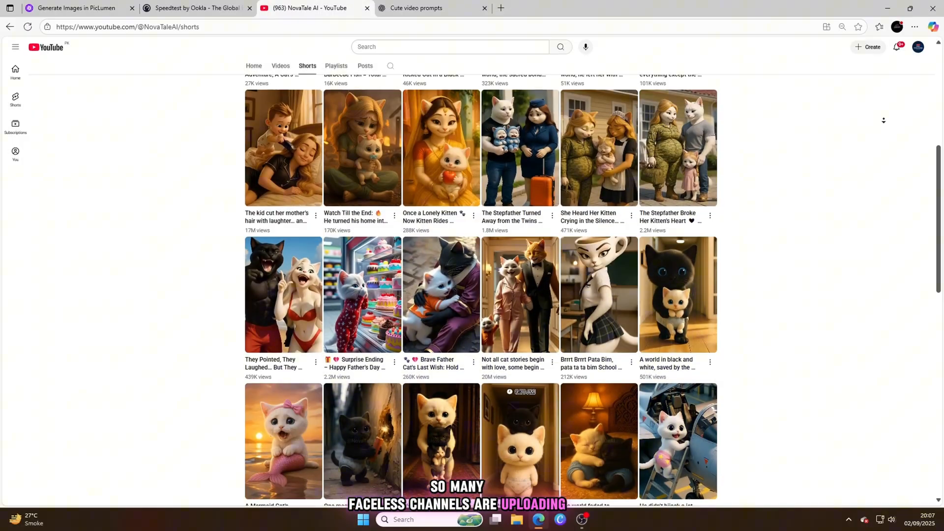
scroll(down, 3)
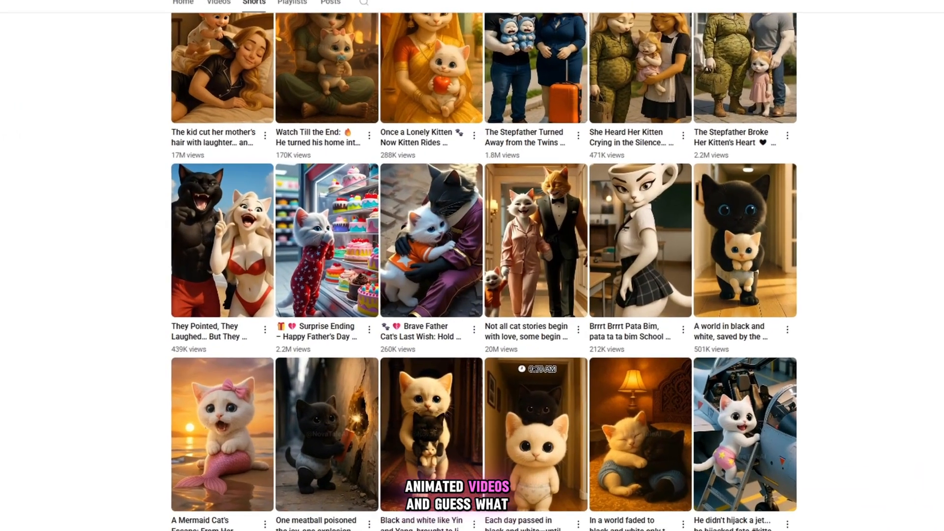
scroll(down, 3)
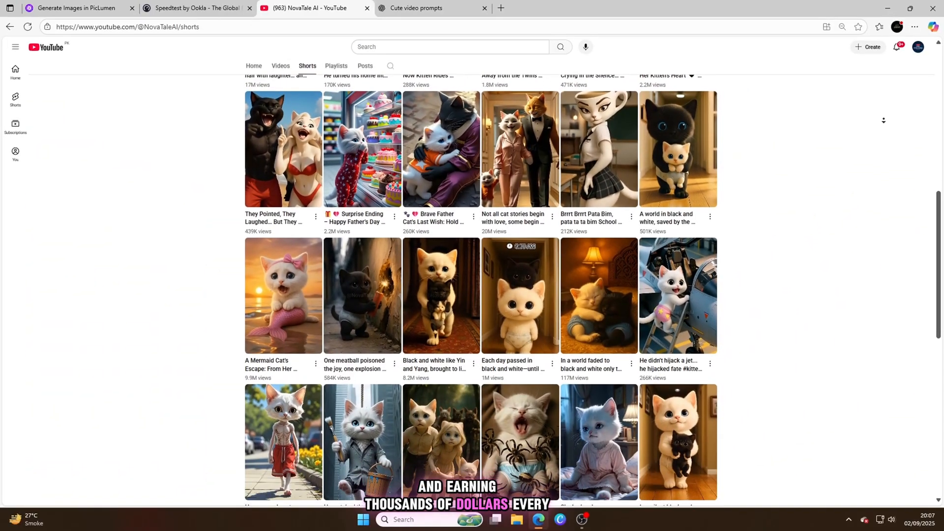
scroll(down, 3)
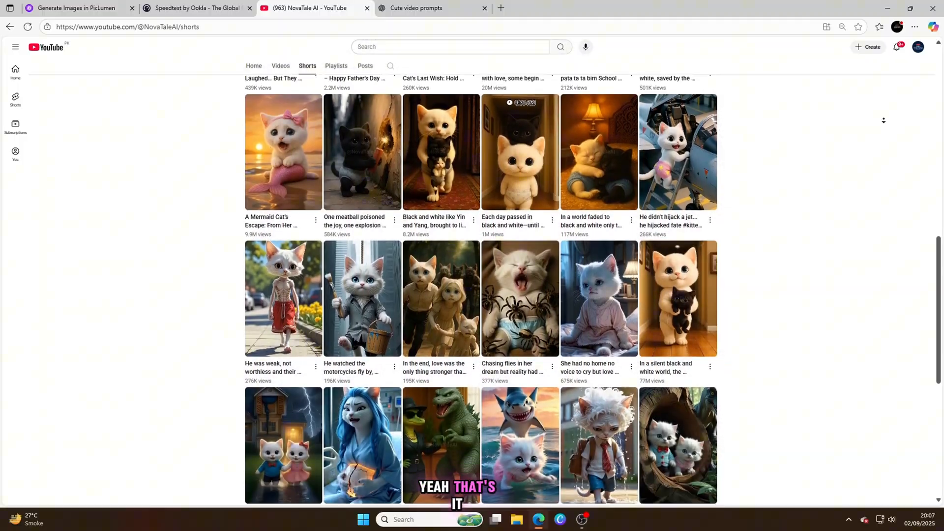
scroll(down, 3)
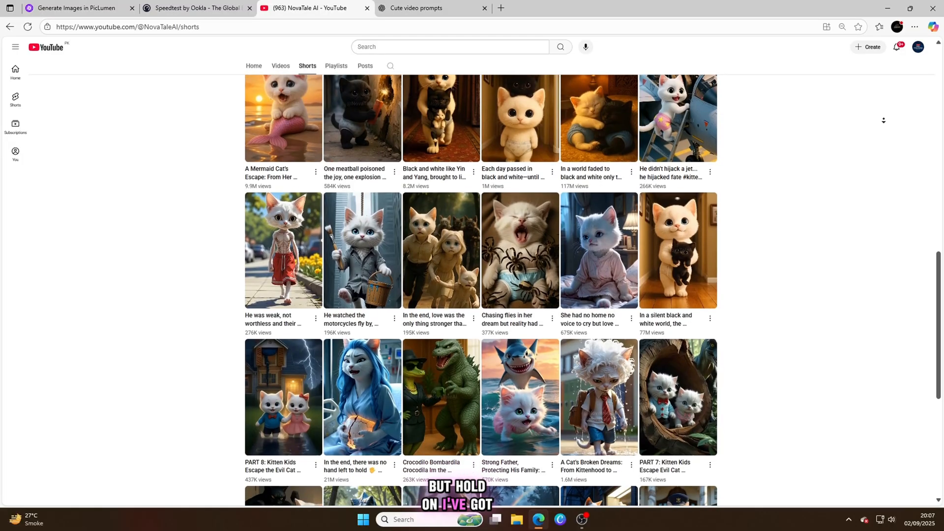
scroll(down, 3)
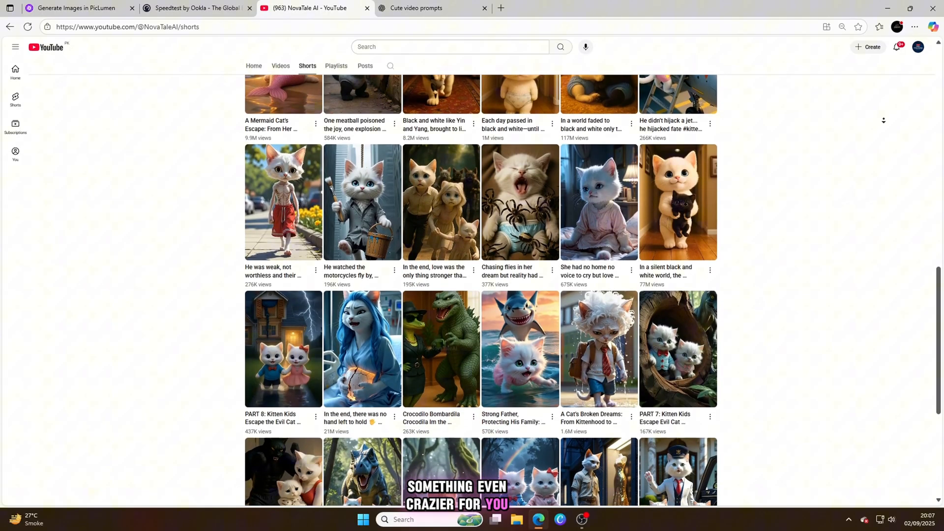
scroll(down, 3)
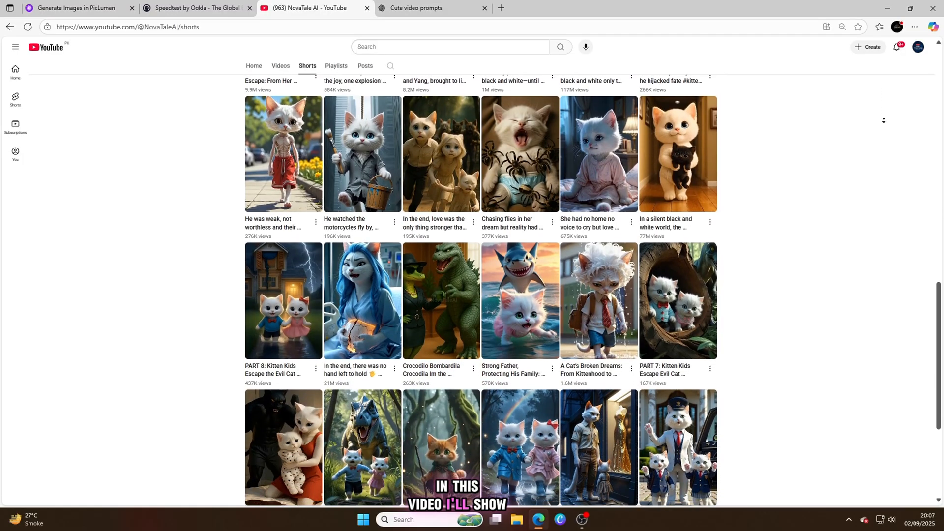
scroll(down, 3)
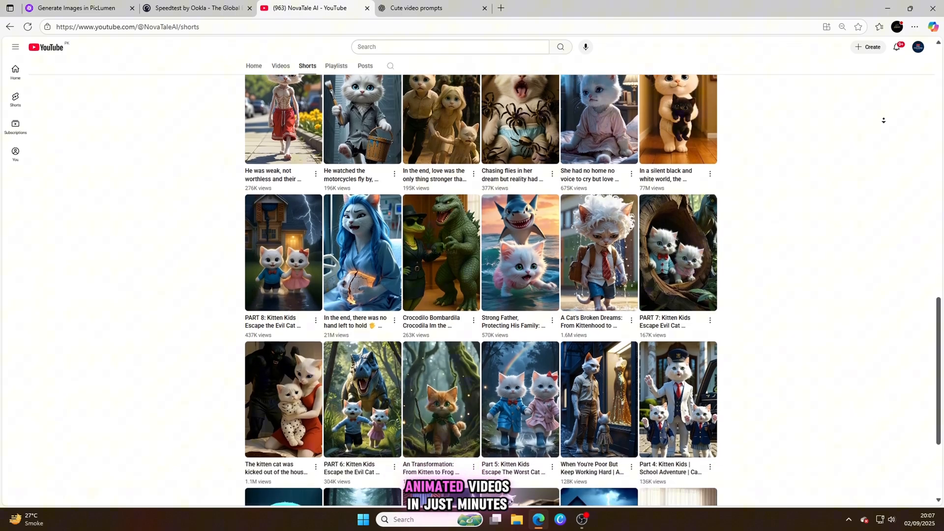
scroll(down, 3)
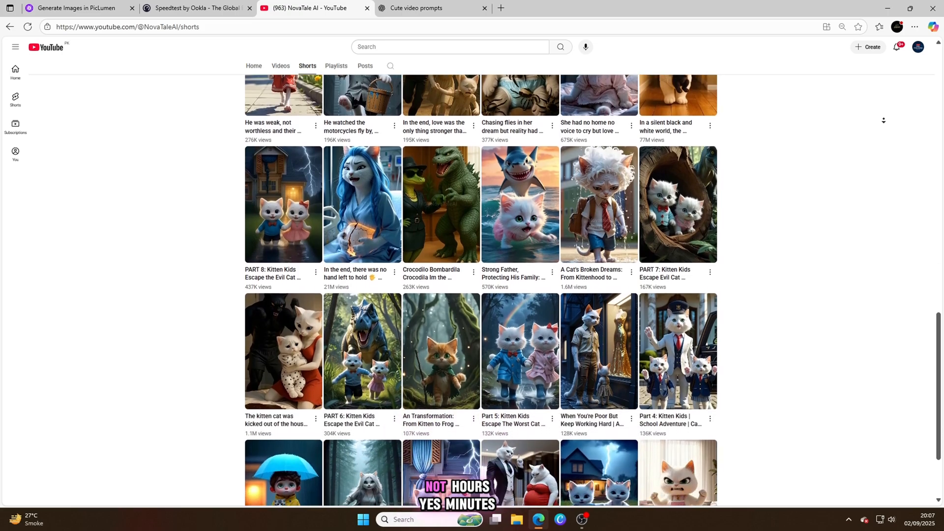
scroll(down, 3)
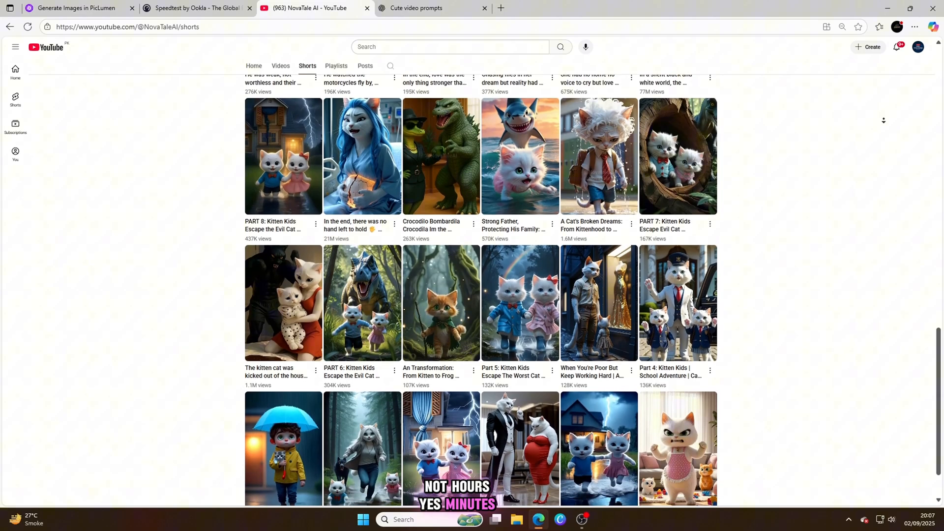
scroll(down, 3)
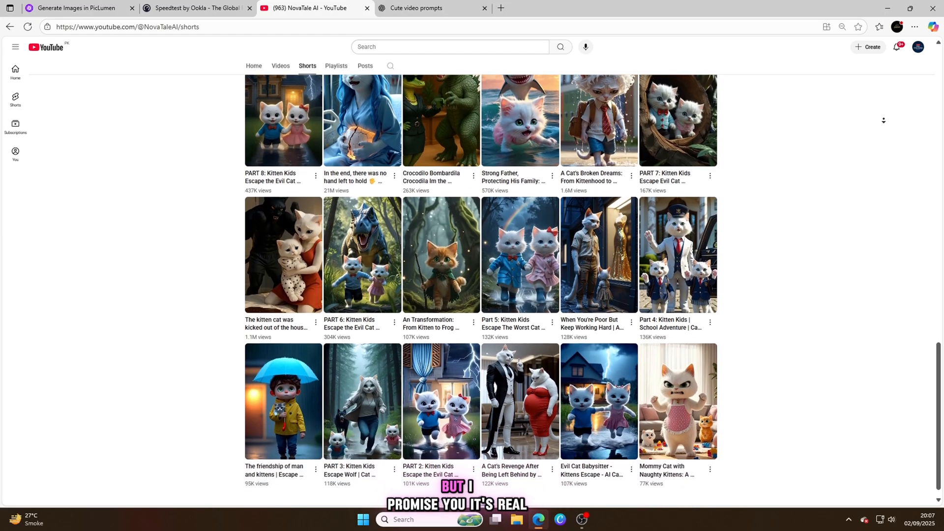
scroll(down, 3)
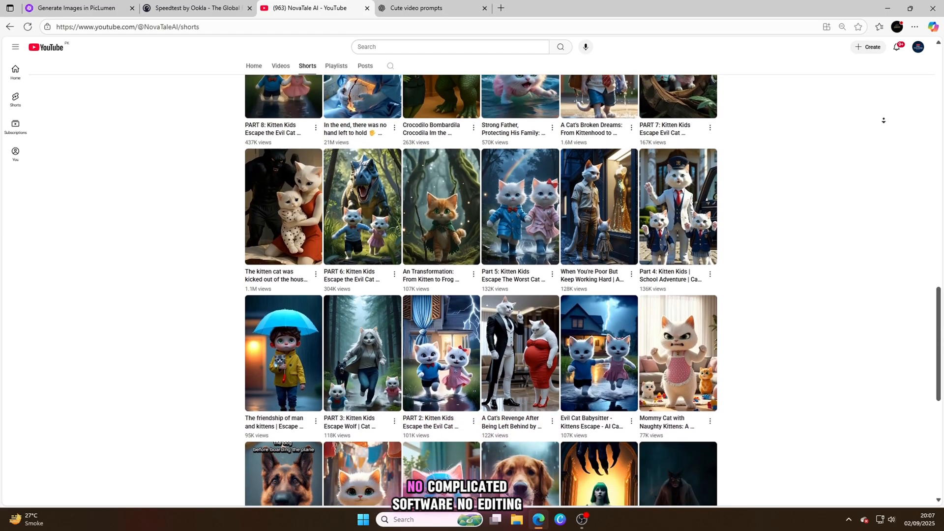
scroll(down, 3)
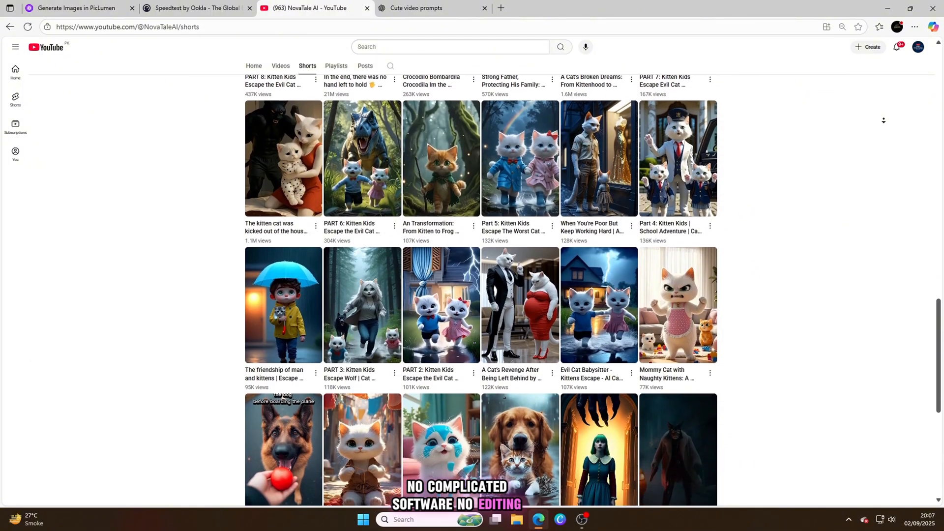
scroll(down, 3)
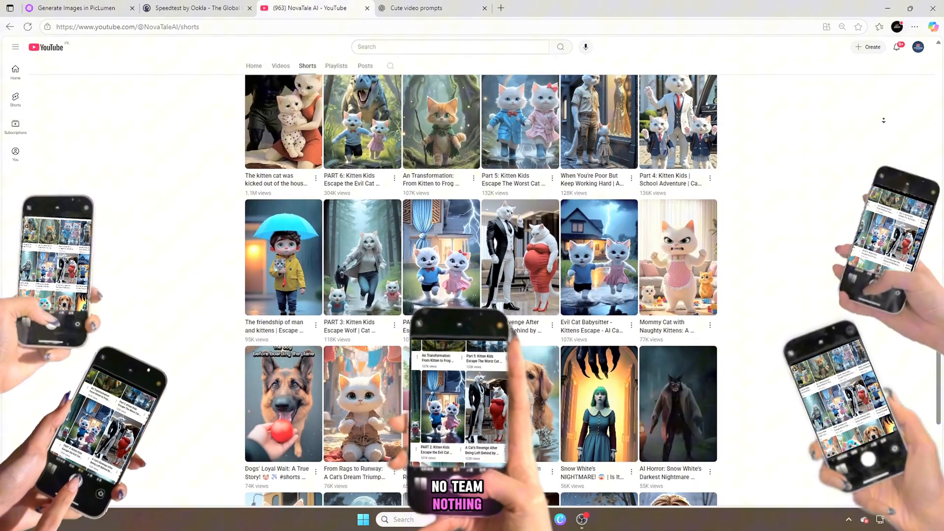
scroll(down, 3)
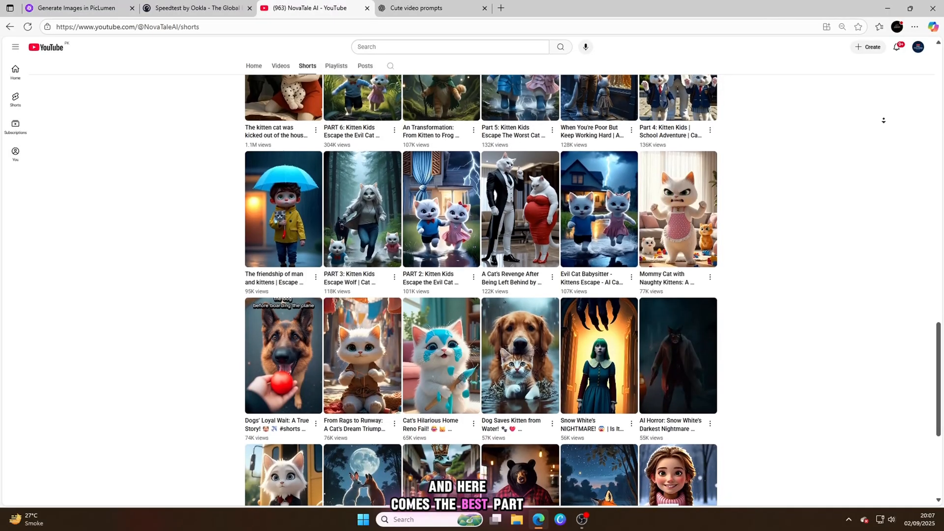
scroll(down, 3)
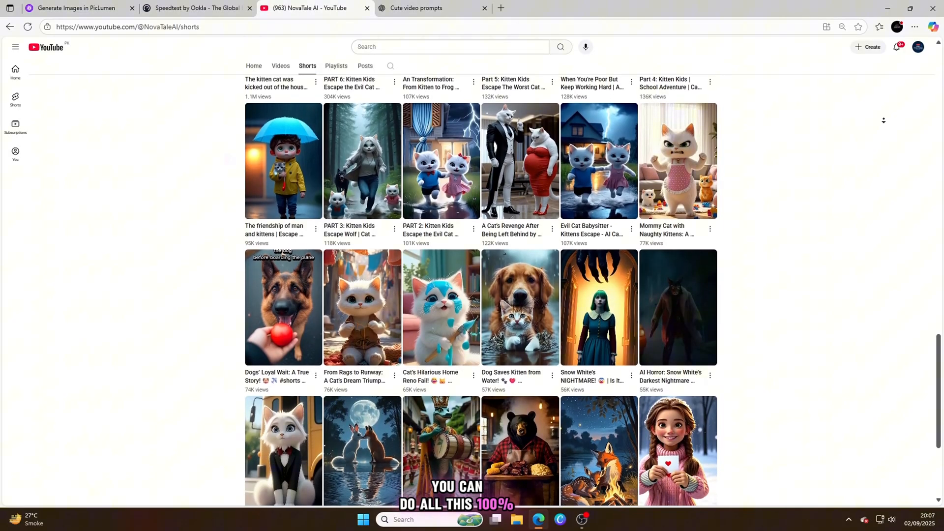
scroll(down, 3)
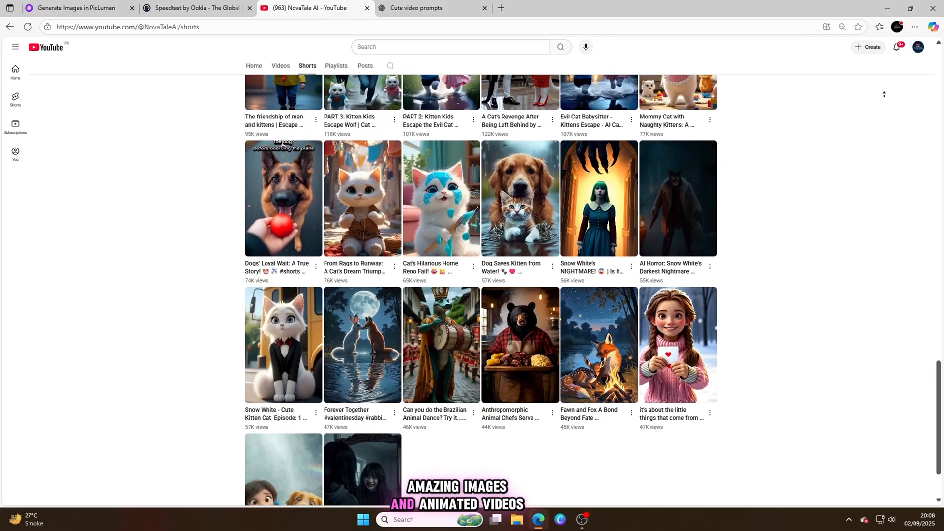
scroll(up, 3)
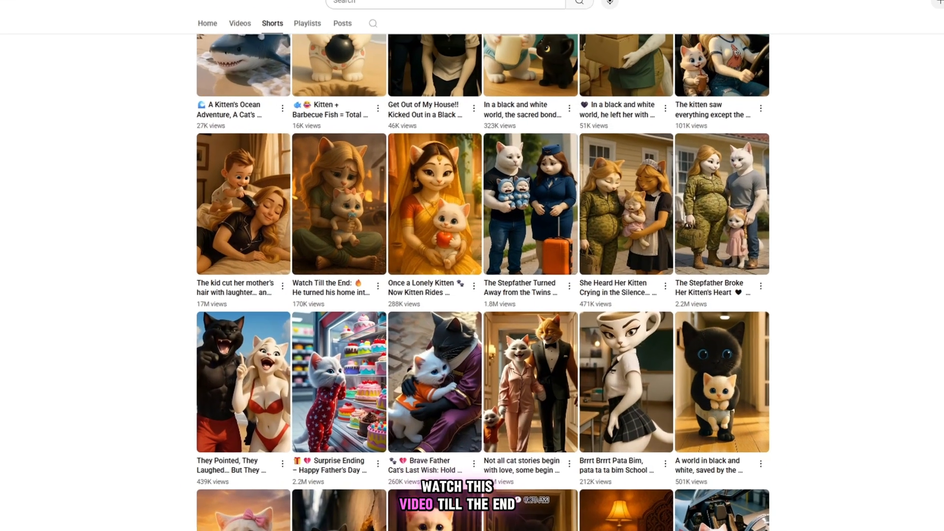
scroll(down, 3)
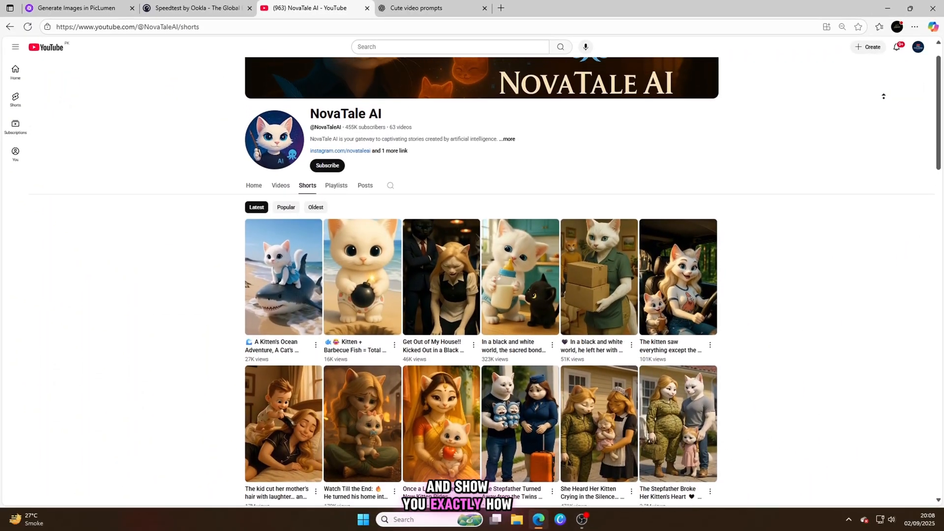
scroll(down, 3)
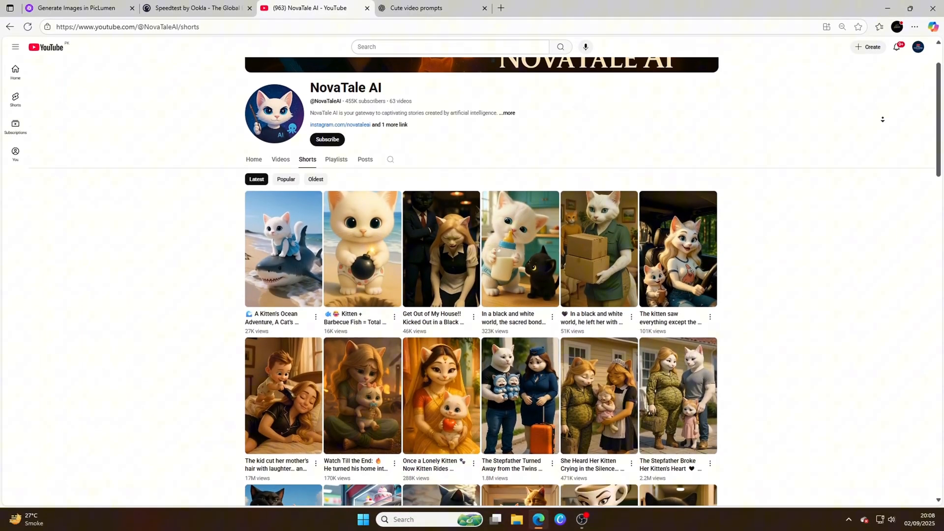
scroll(down, 3)
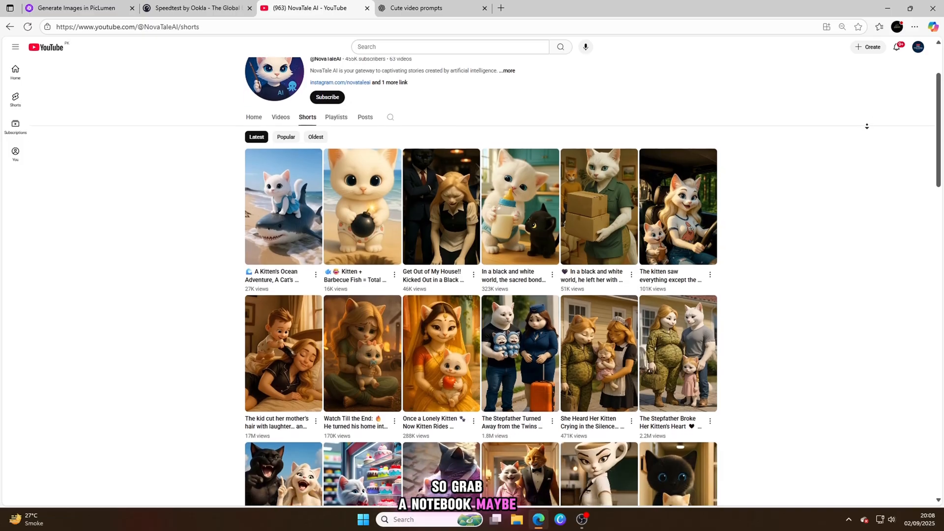
scroll(down, 3)
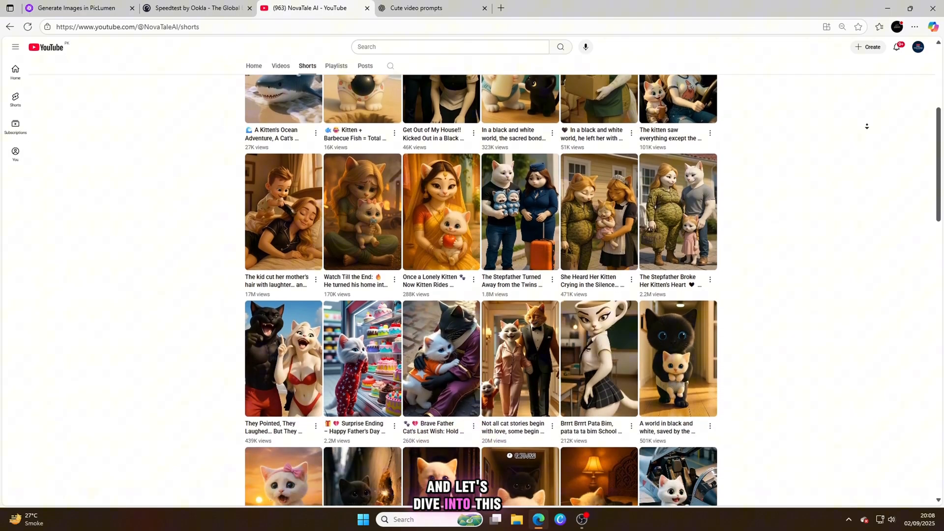
scroll(down, 3)
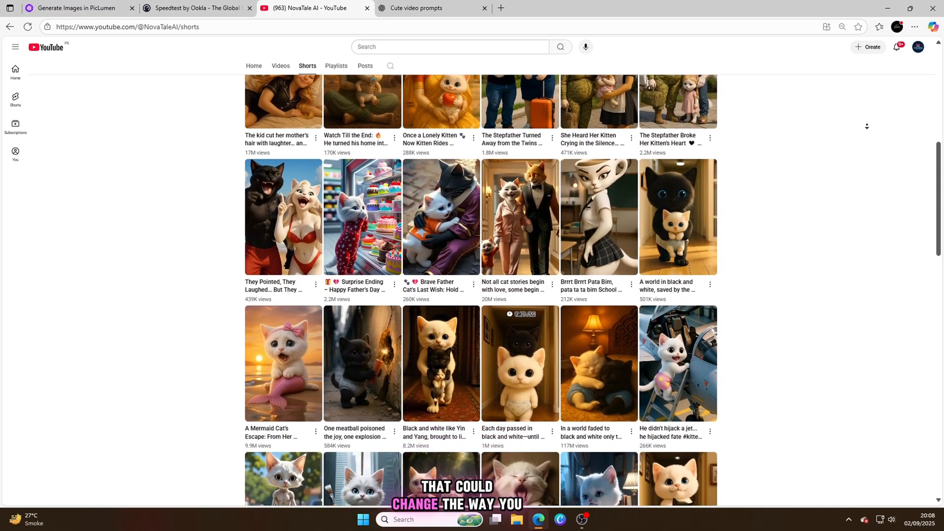
scroll(down, 3)
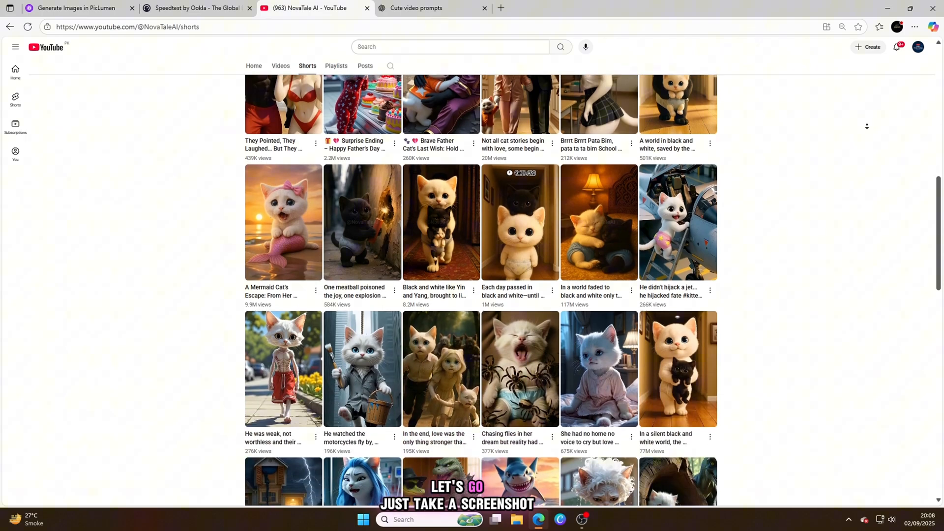
Switch to the 'Cute video prompts' ChatGPT chat and scroll through its prompts
click(415, 8)
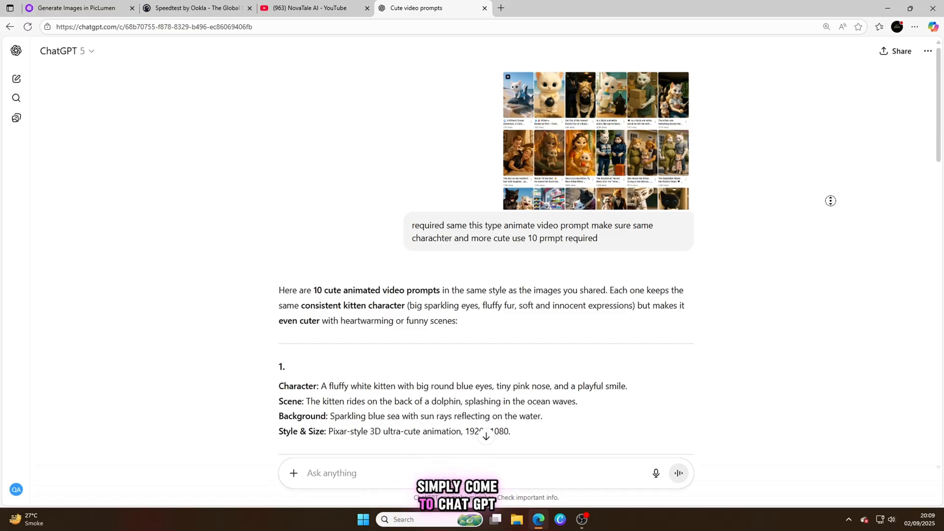
scroll(down, 3)
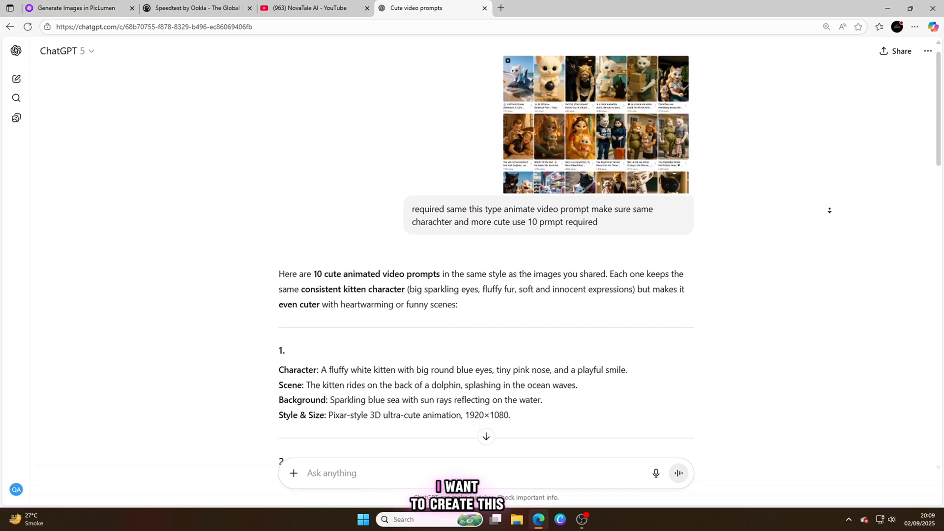
scroll(down, 3)
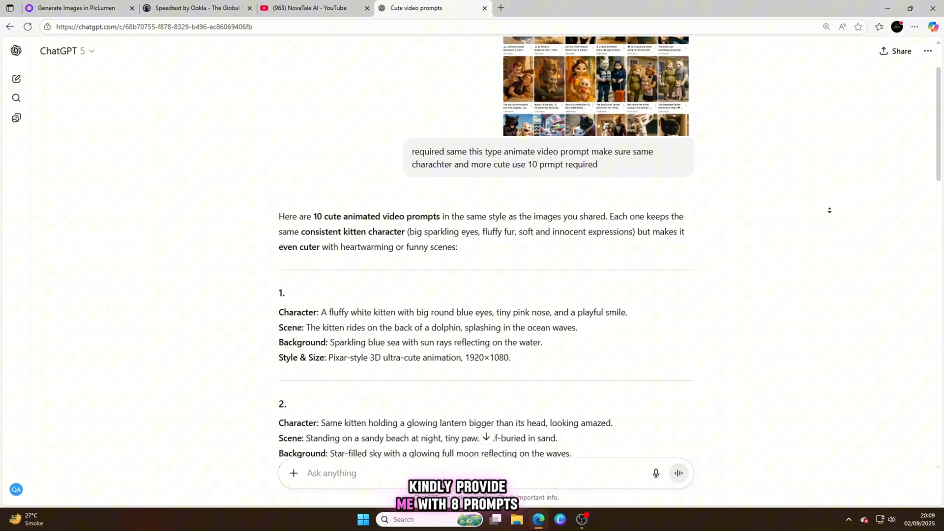
scroll(down, 3)
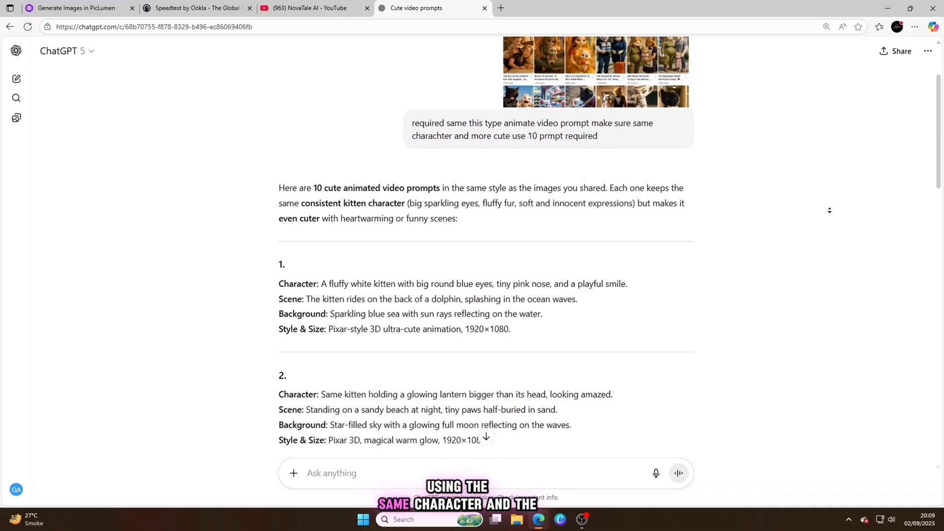
scroll(down, 3)
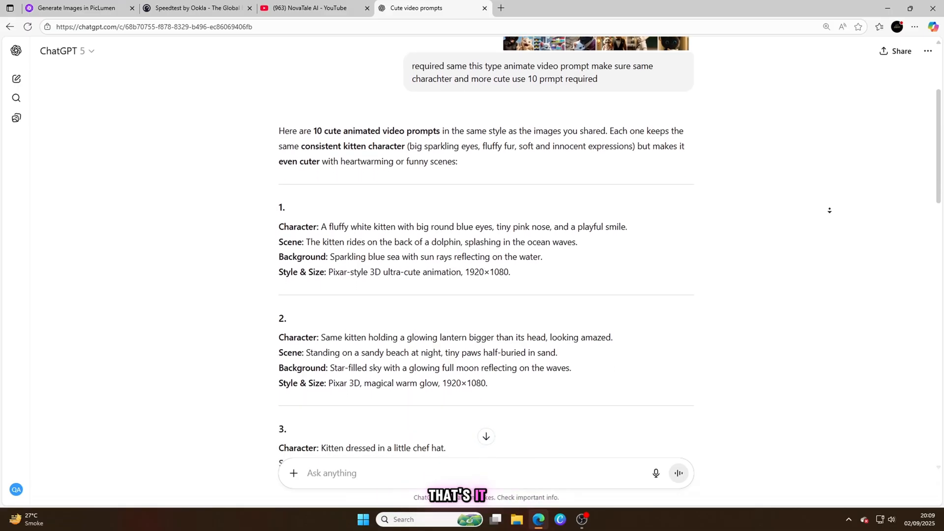
scroll(down, 3)
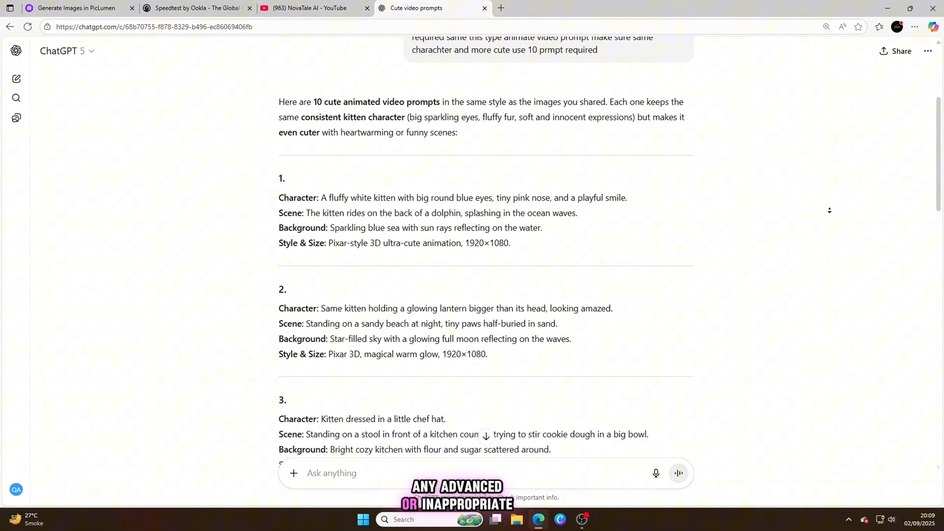
scroll(down, 3)
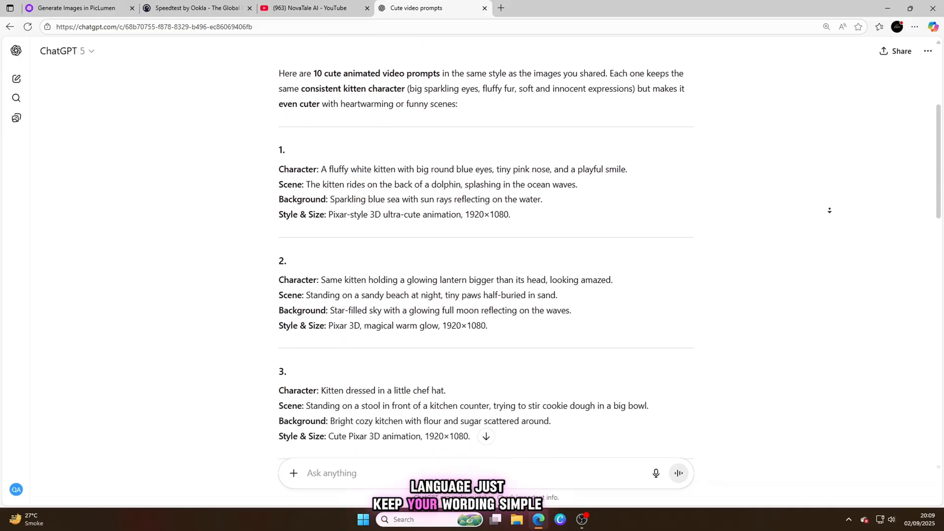
scroll(down, 3)
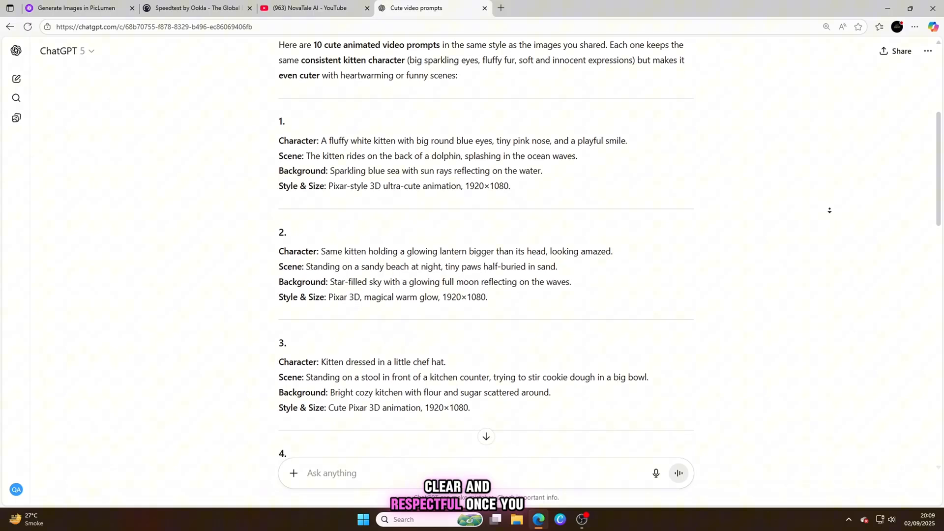
scroll(down, 3)
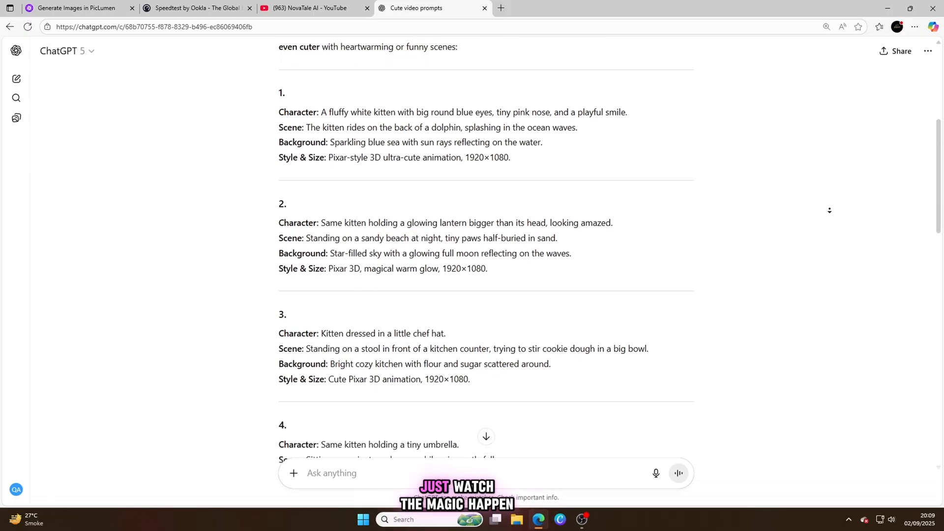
scroll(down, 3)
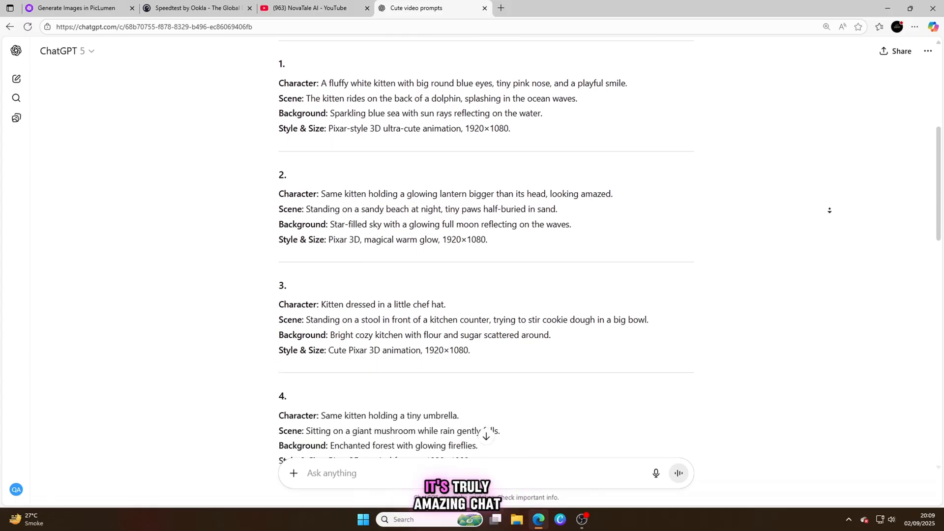
scroll(down, 3)
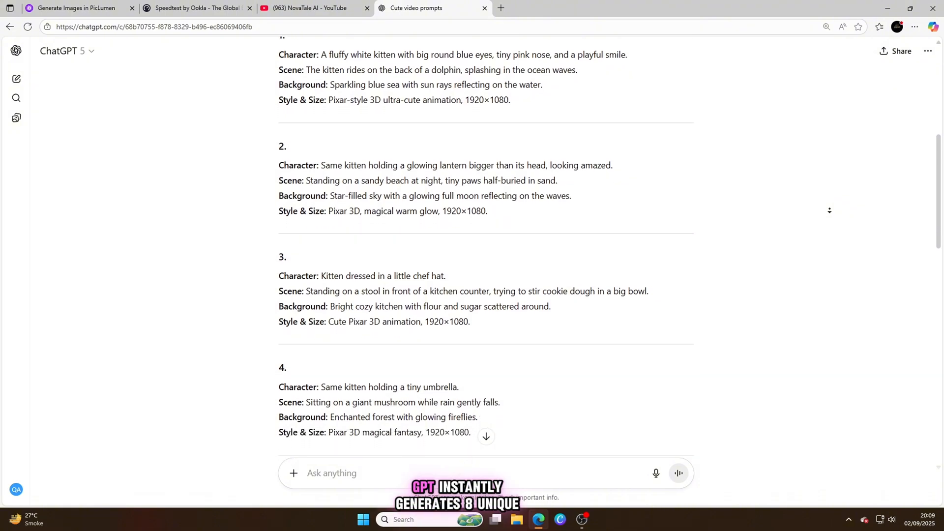
scroll(down, 3)
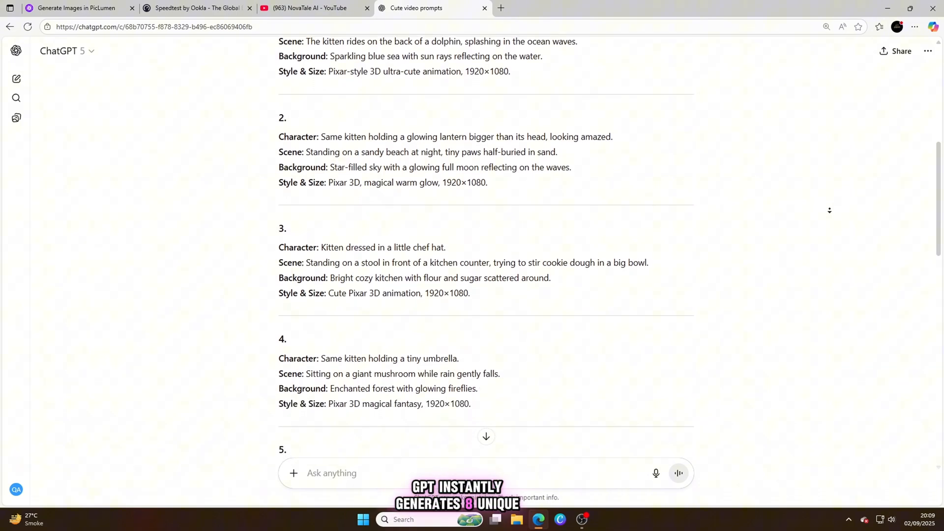
scroll(down, 3)
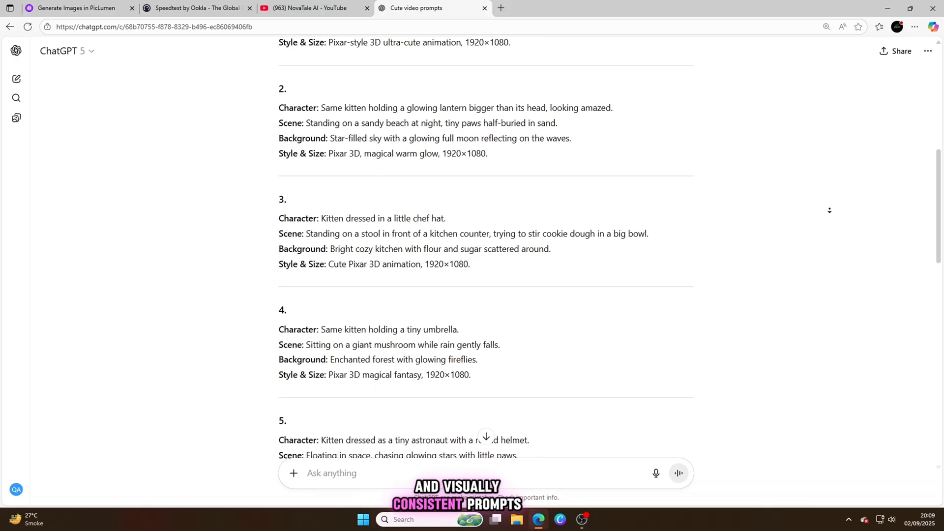
scroll(down, 3)
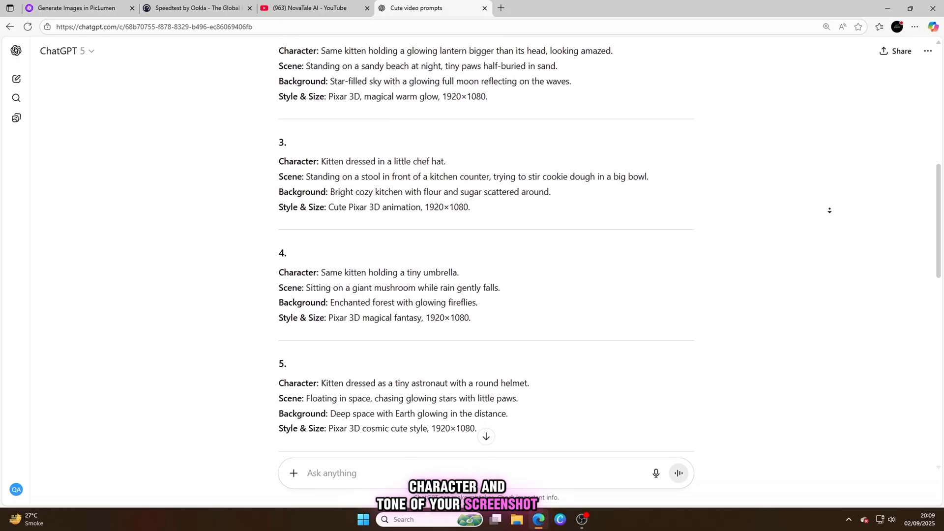
scroll(down, 3)
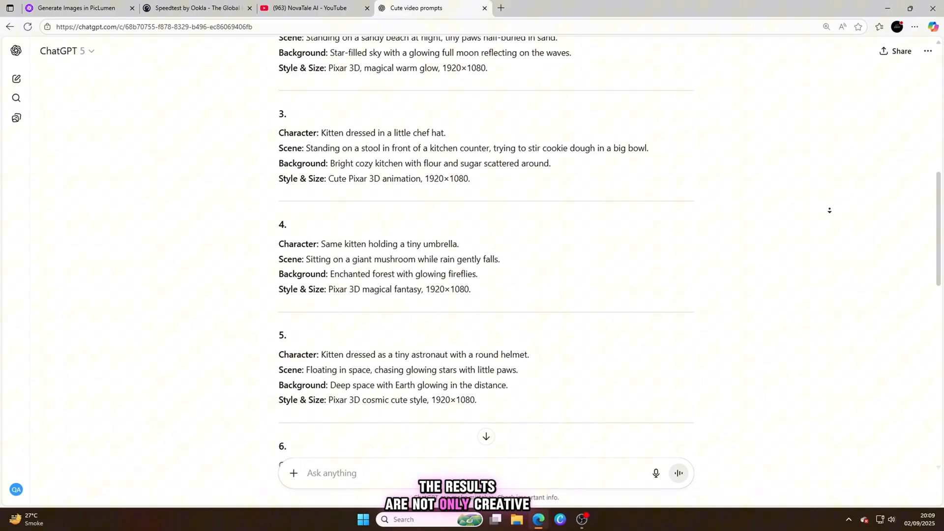
scroll(down, 3)
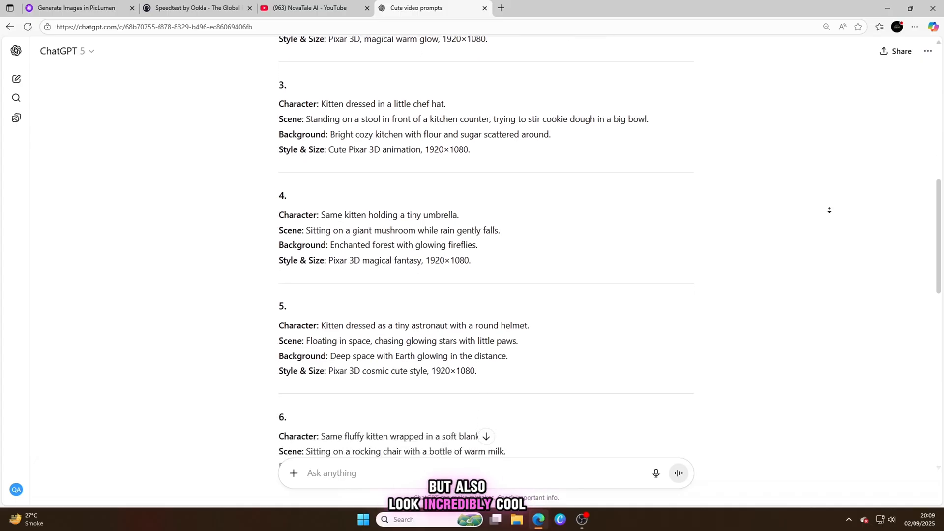
scroll(down, 3)
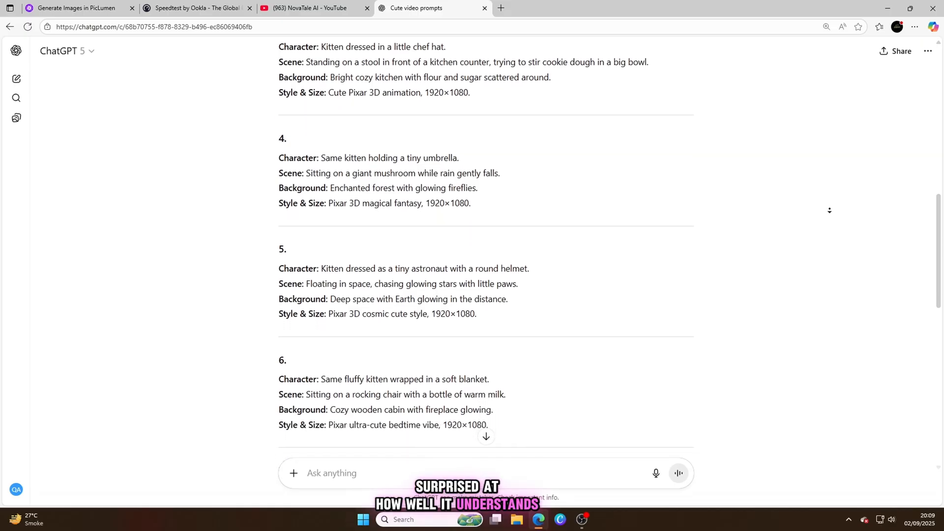
scroll(down, 3)
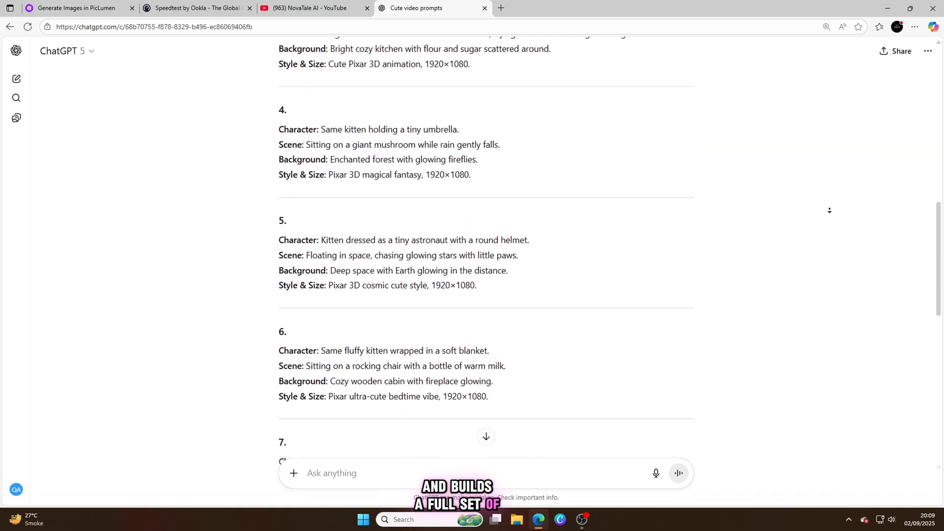
scroll(down, 3)
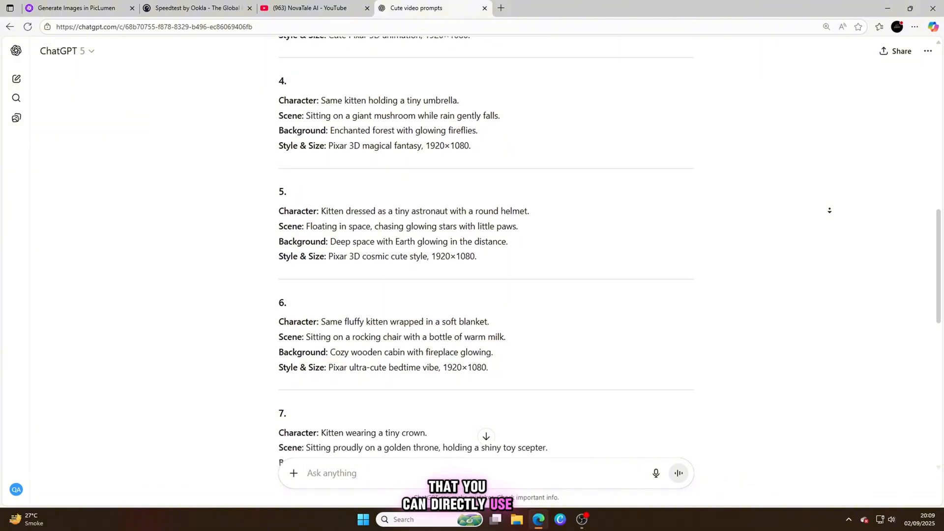
scroll(down, 3)
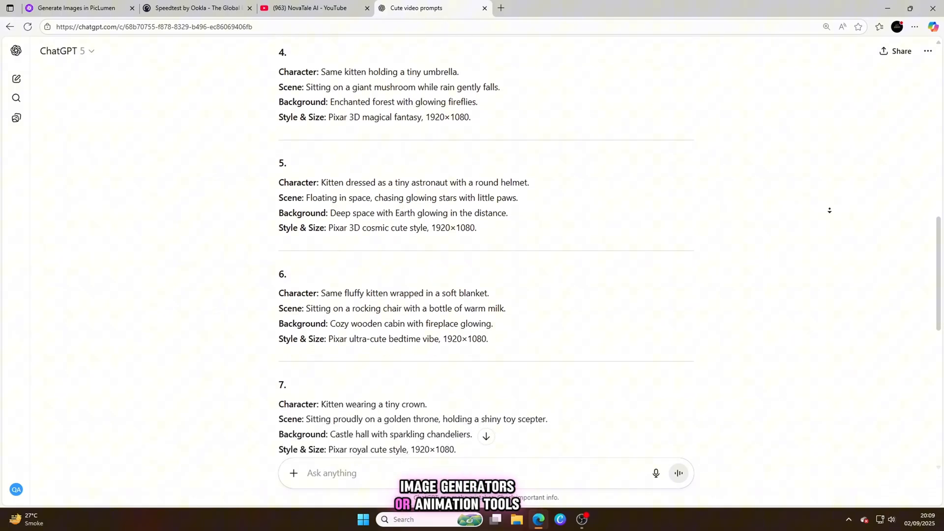
scroll(down, 3)
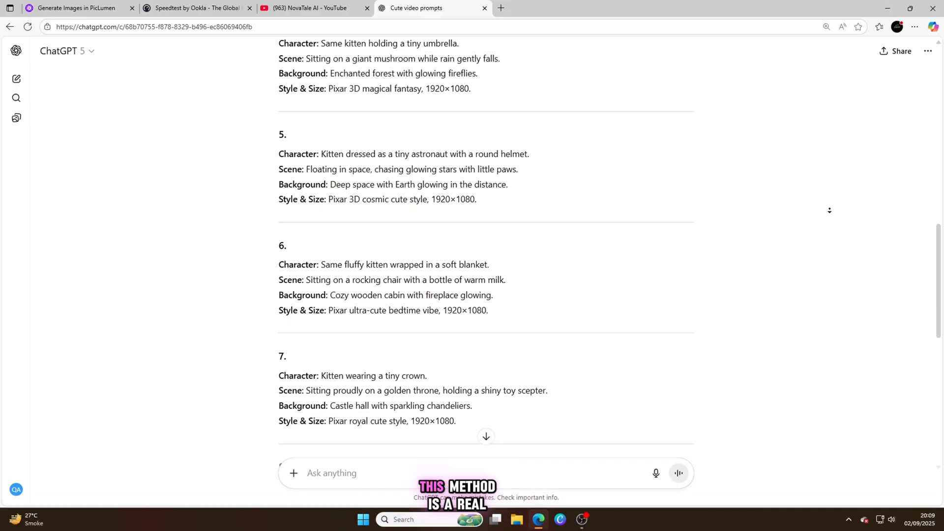
scroll(down, 3)
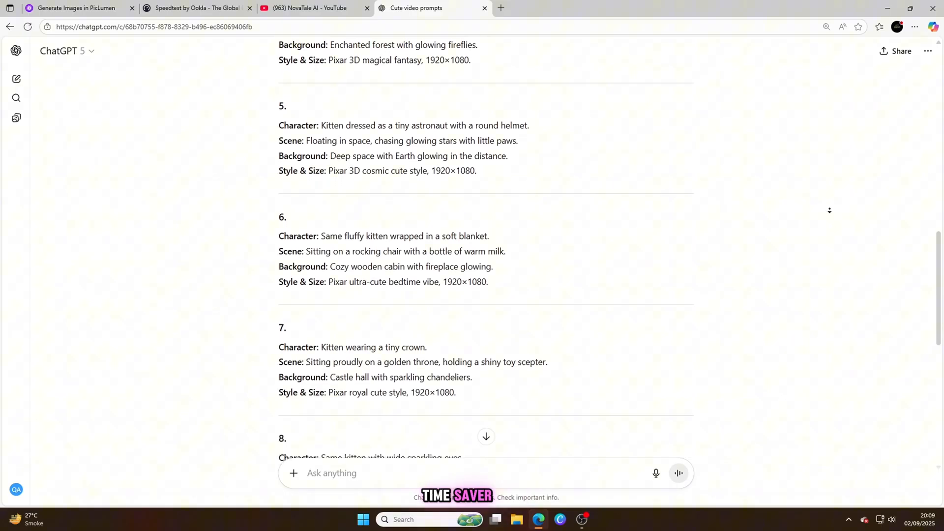
scroll(down, 3)
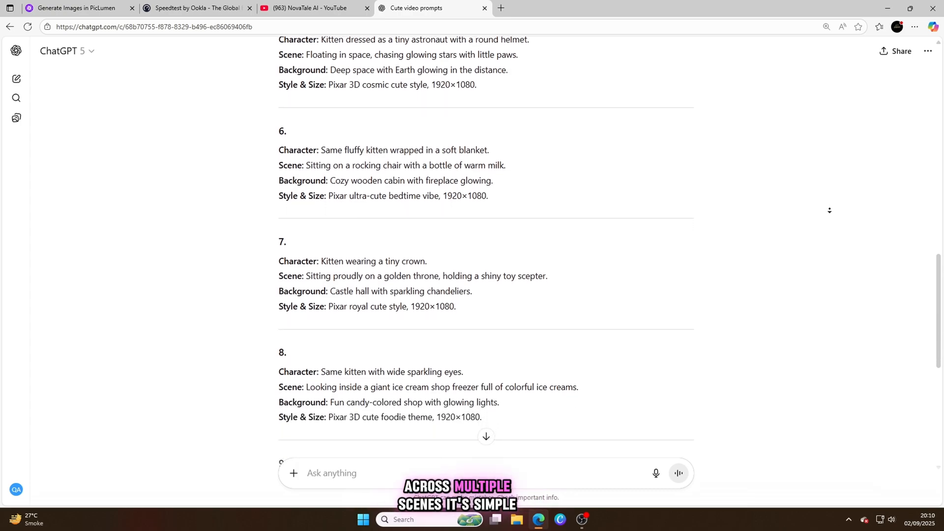
scroll(down, 3)
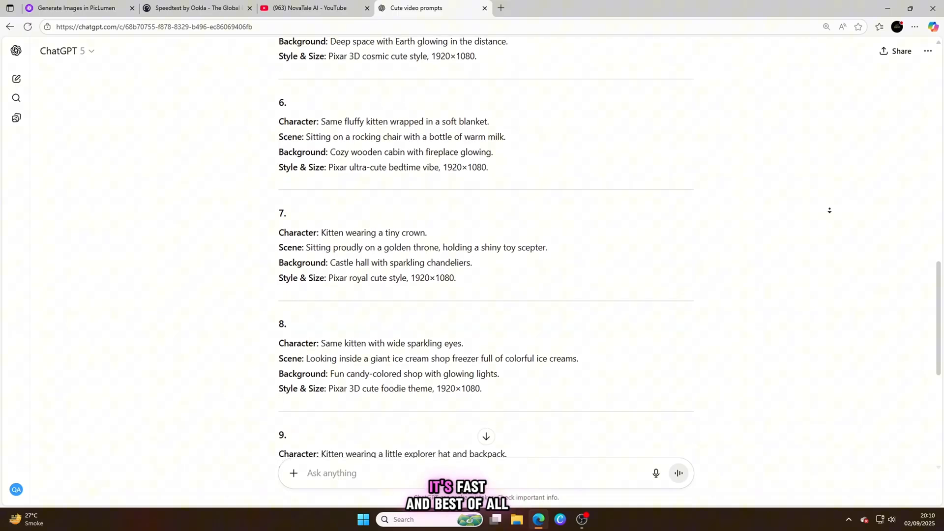
scroll(down, 3)
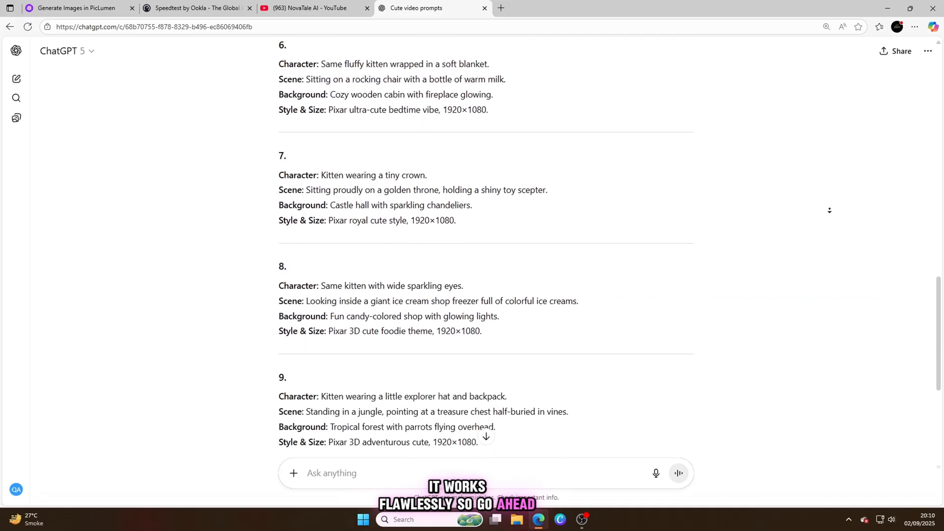
scroll(down, 3)
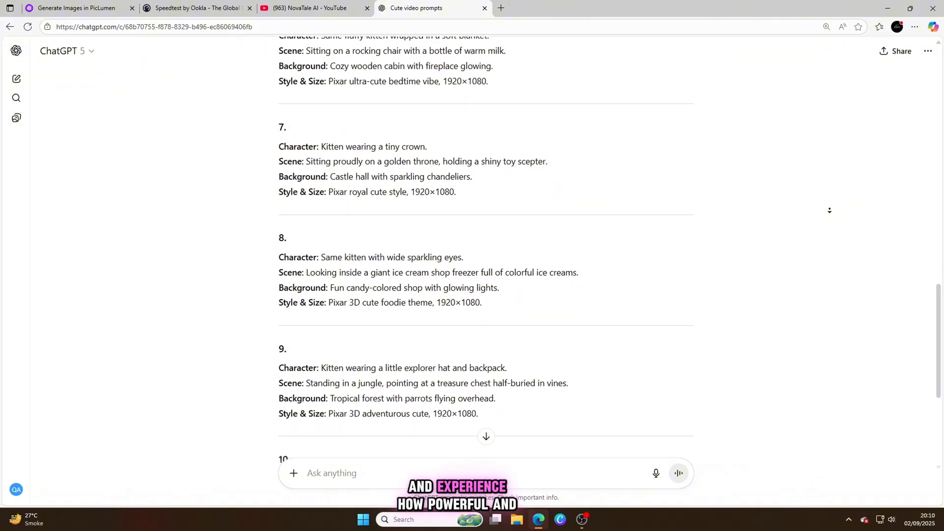
scroll(down, 3)
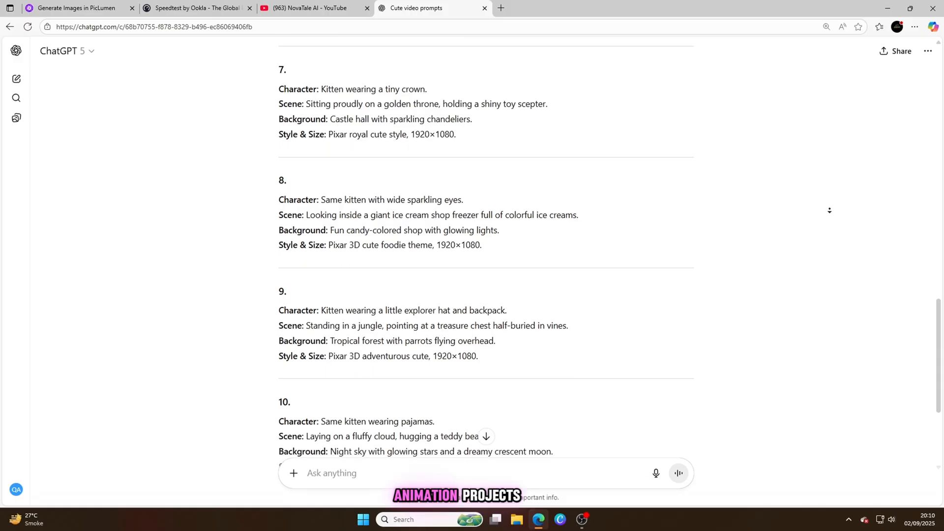
Return to PicLumen and scroll down to the generated kitten images
click(75, 8)
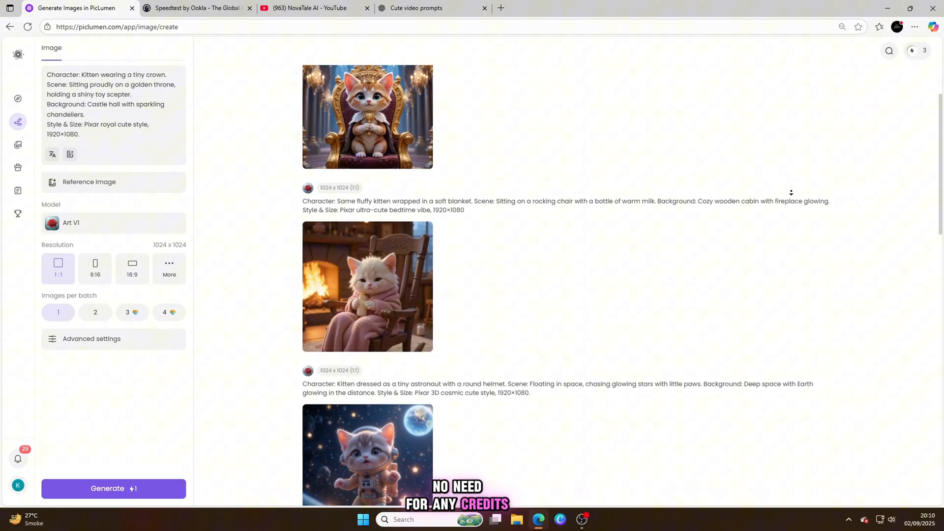
scroll(down, 3)
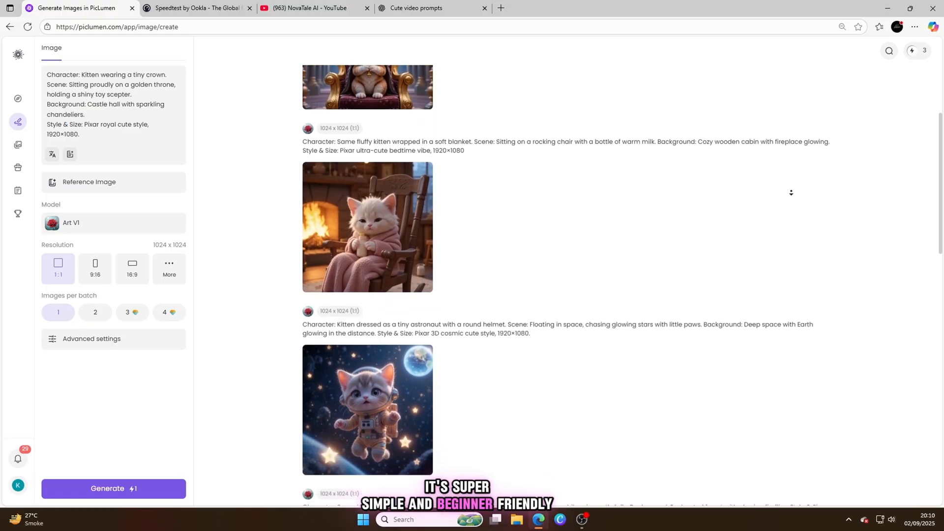
scroll(down, 3)
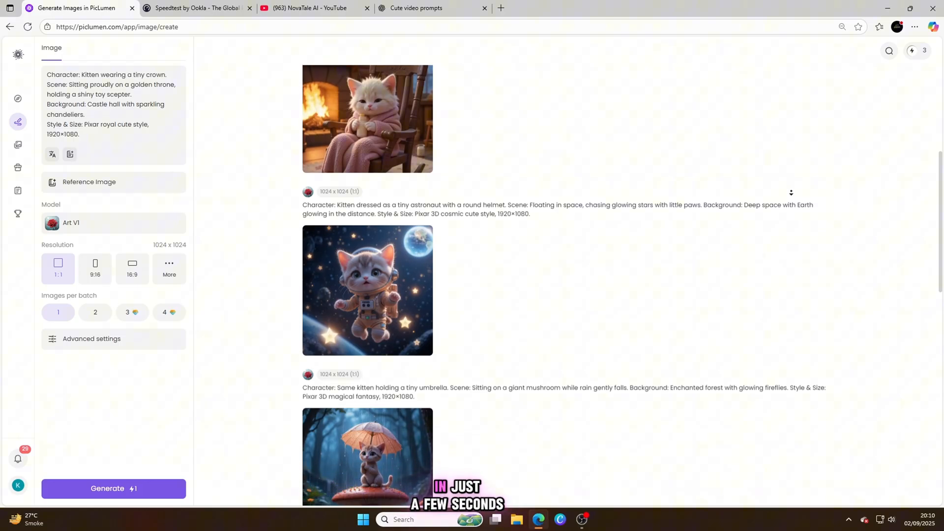
scroll(down, 3)
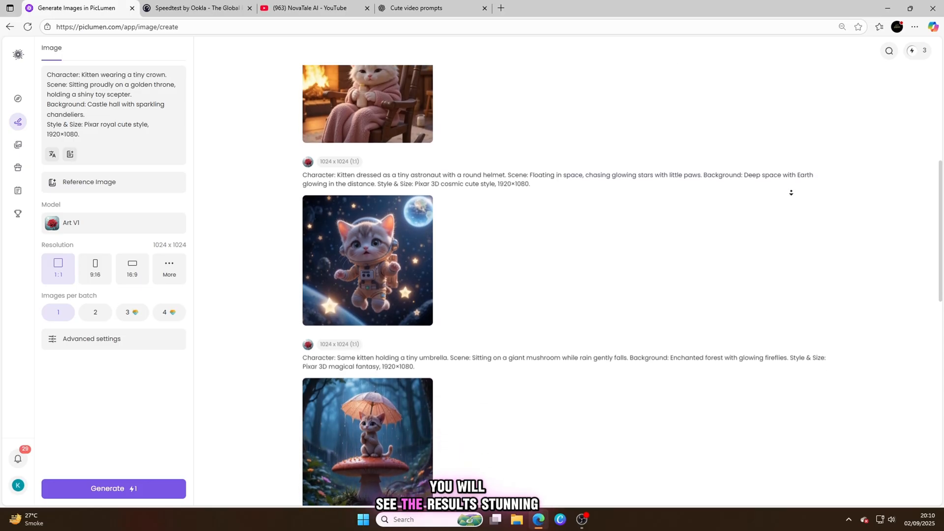
scroll(down, 3)
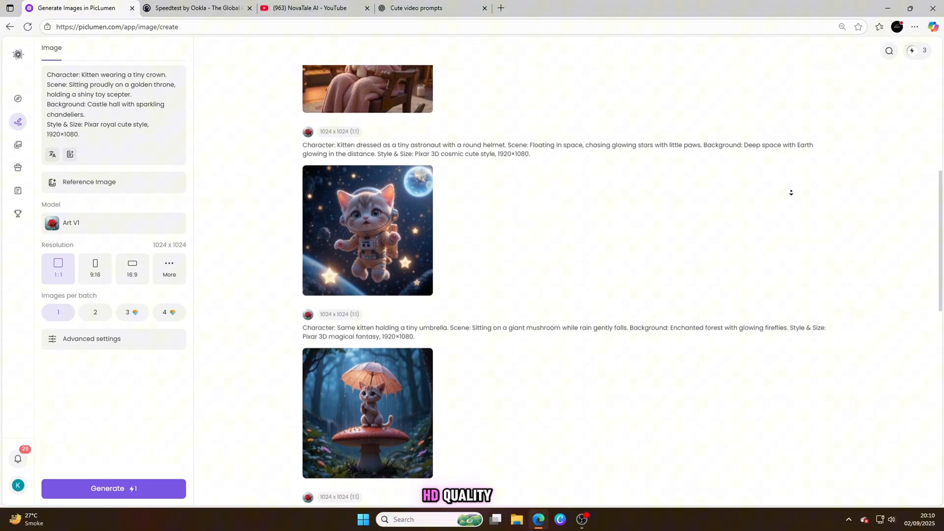
scroll(down, 3)
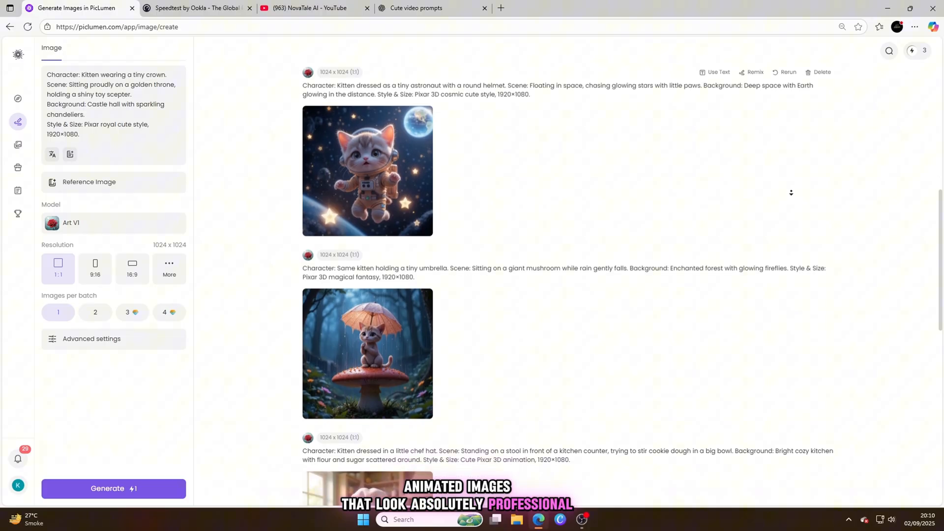
scroll(down, 3)
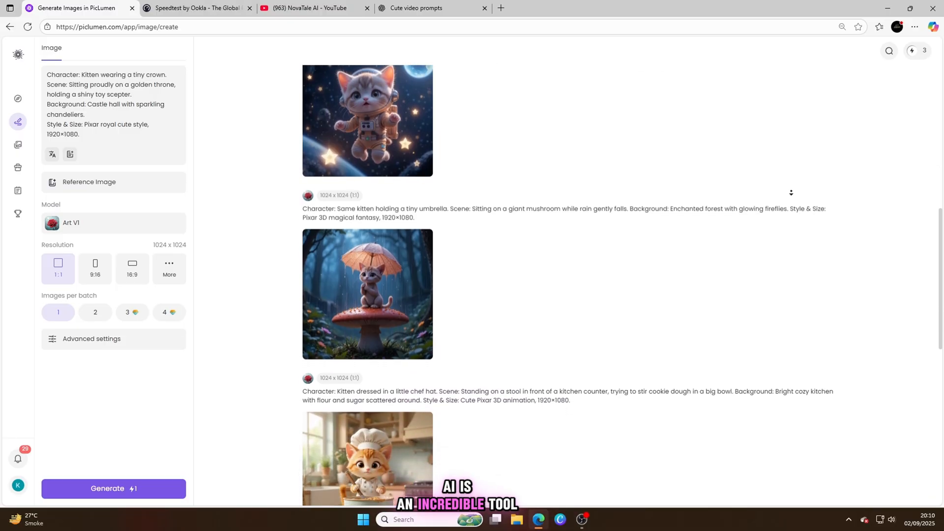
scroll(down, 3)
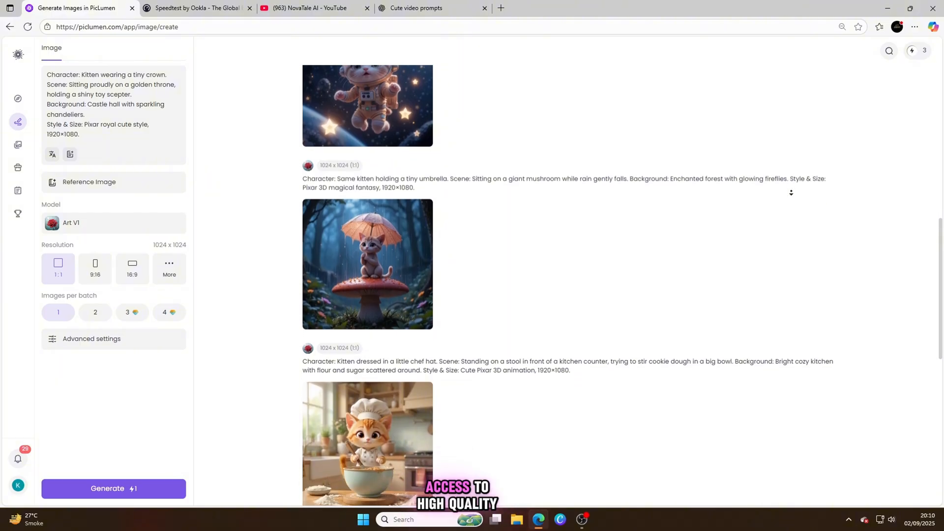
scroll(down, 3)
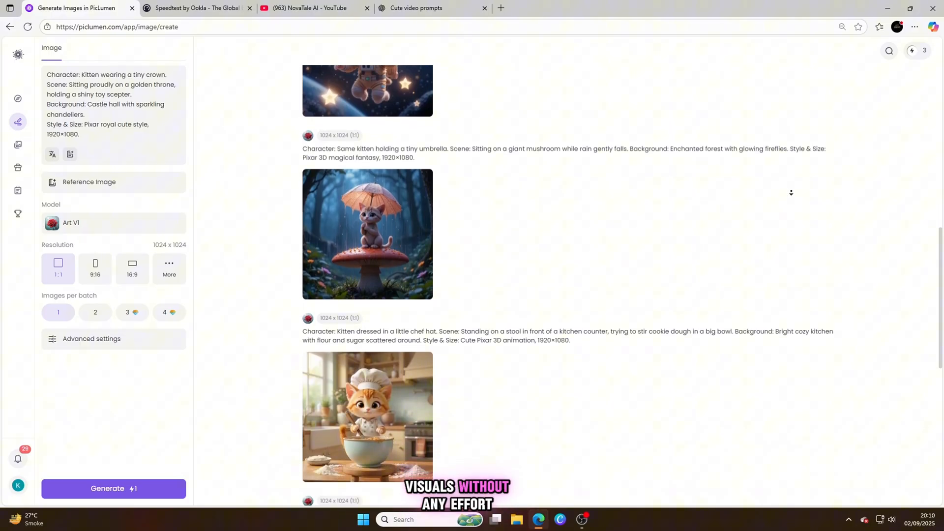
scroll(down, 3)
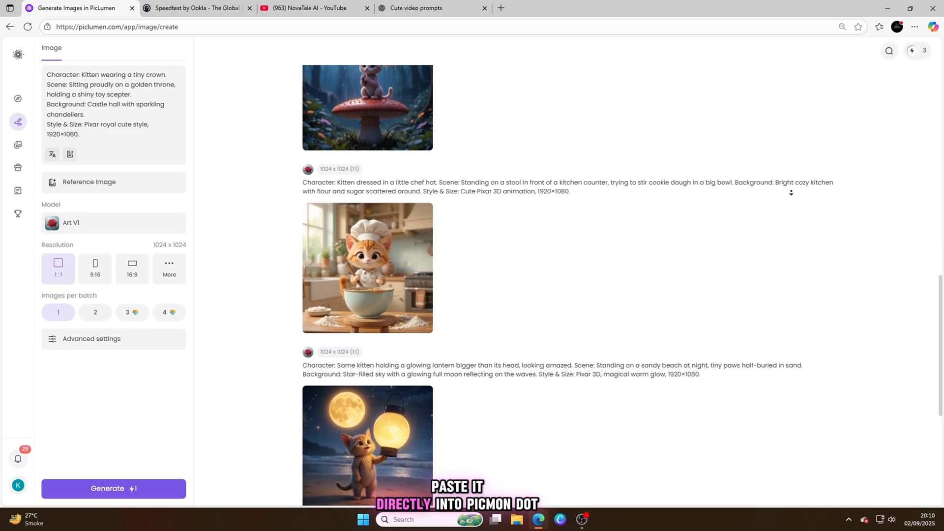
scroll(down, 3)
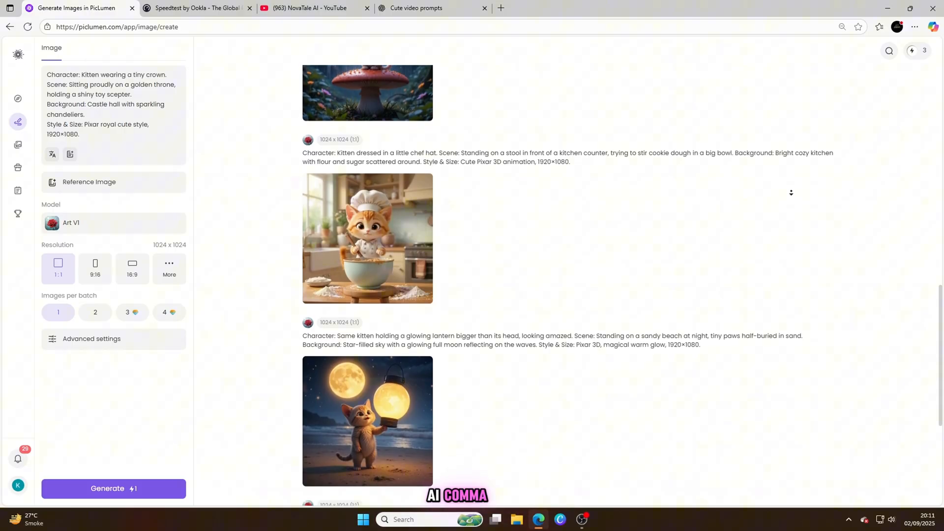
scroll(down, 3)
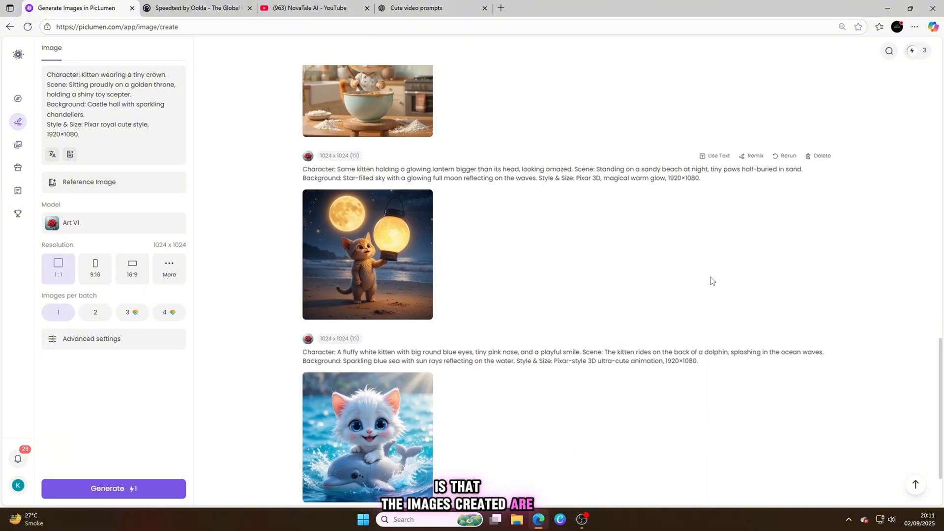
Open the chef kitten image full-size, then view the crowned kitten on its throne
click(368, 437)
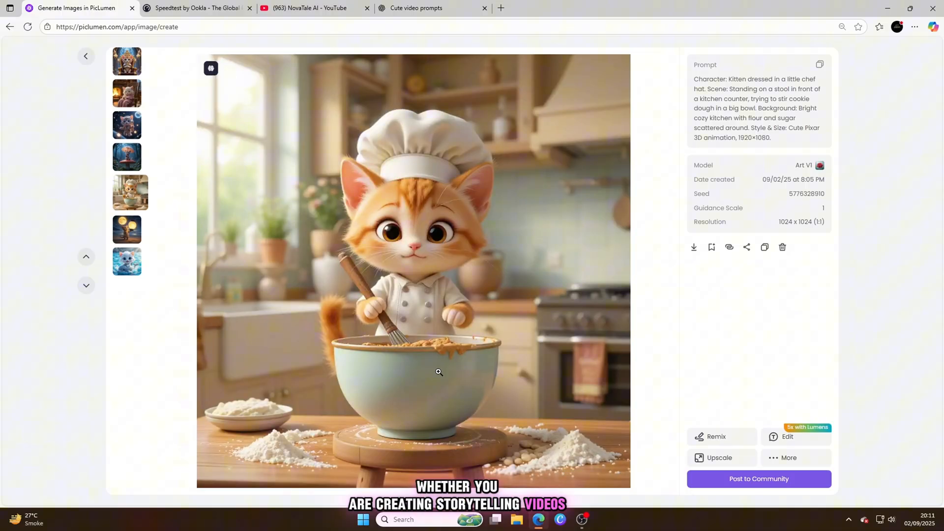
click(130, 160)
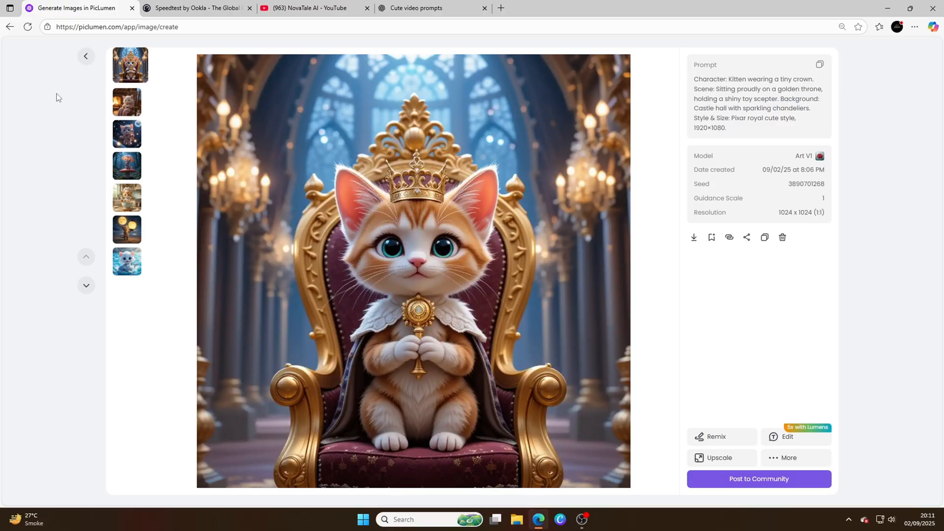
click(86, 55)
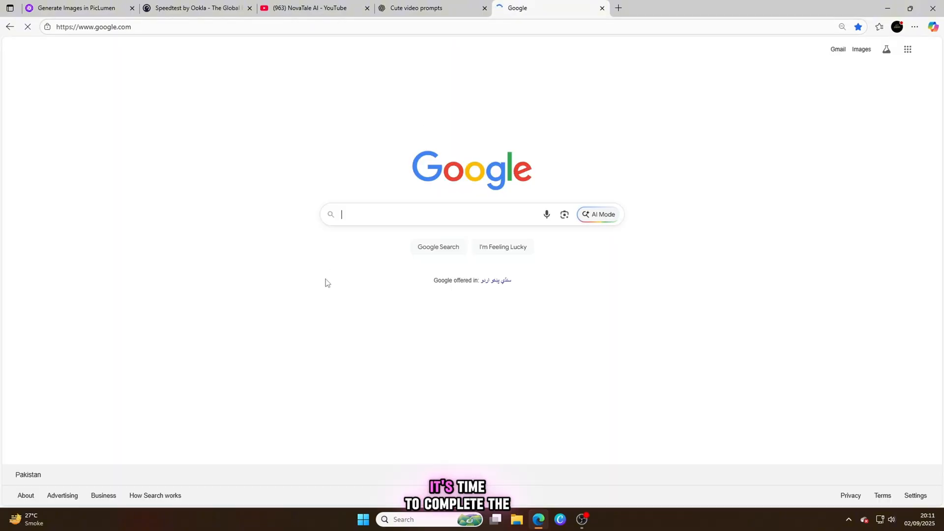
Search Google for 'meta ai' and open the Meta AI website from the results
text(meta ai)
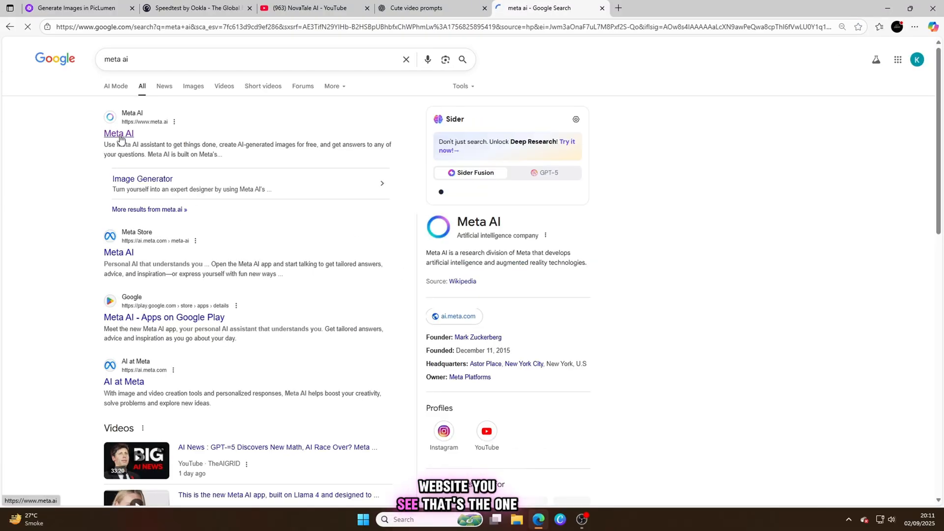
click(118, 133)
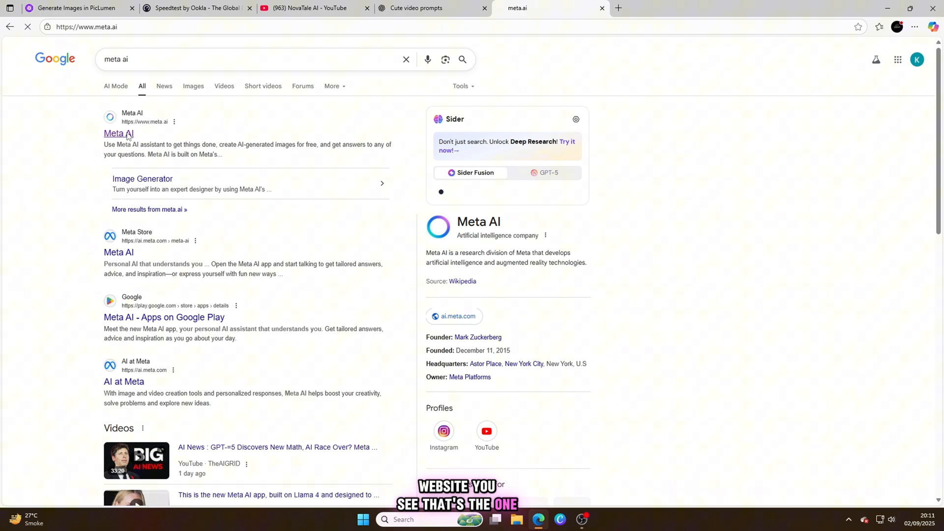
click(119, 134)
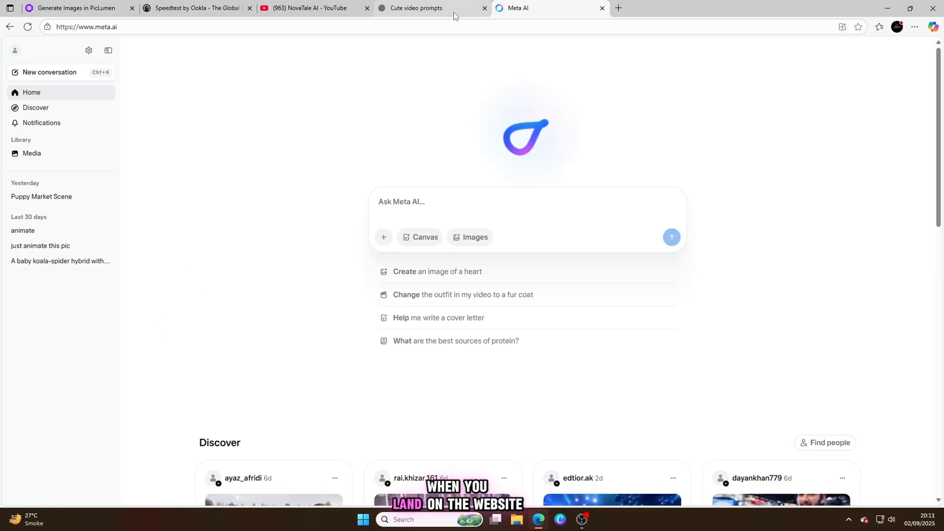
Bring prompt 6 from ChatGPT into Meta AI and generate the blanket-kitten images
click(415, 8)
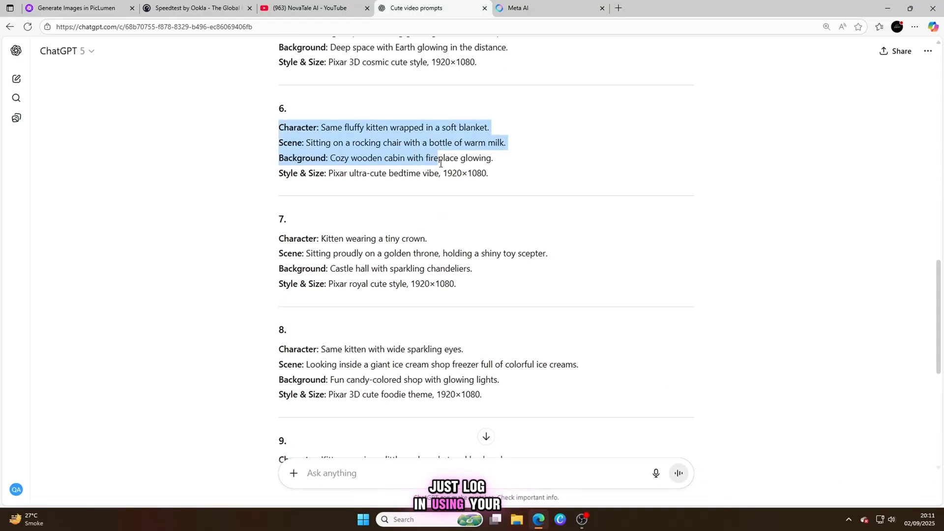
click(549, 8)
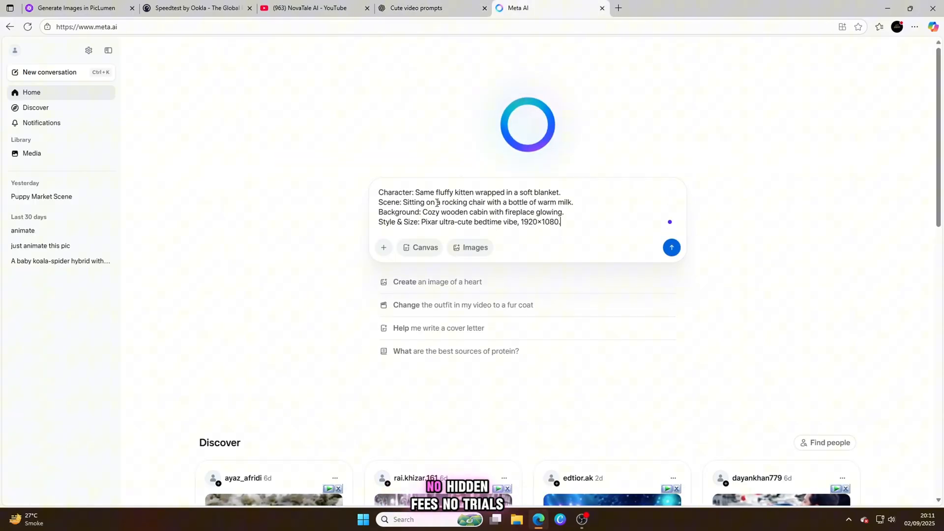
click(671, 247)
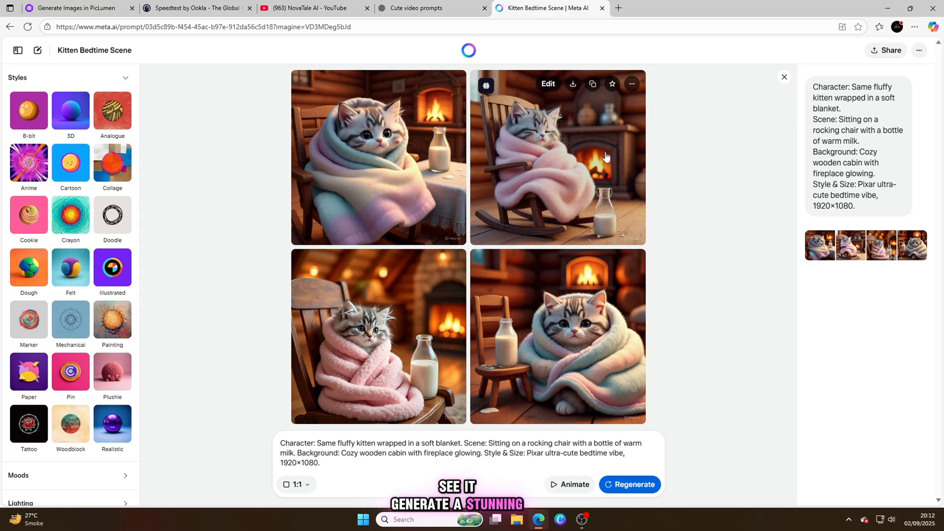
Animate all four blanket-kitten images into short videos
click(548, 83)
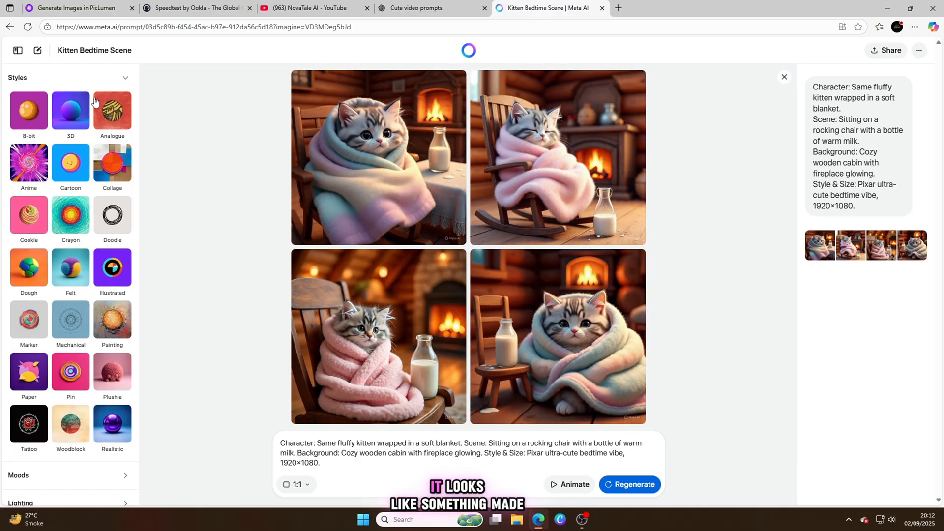
click(574, 484)
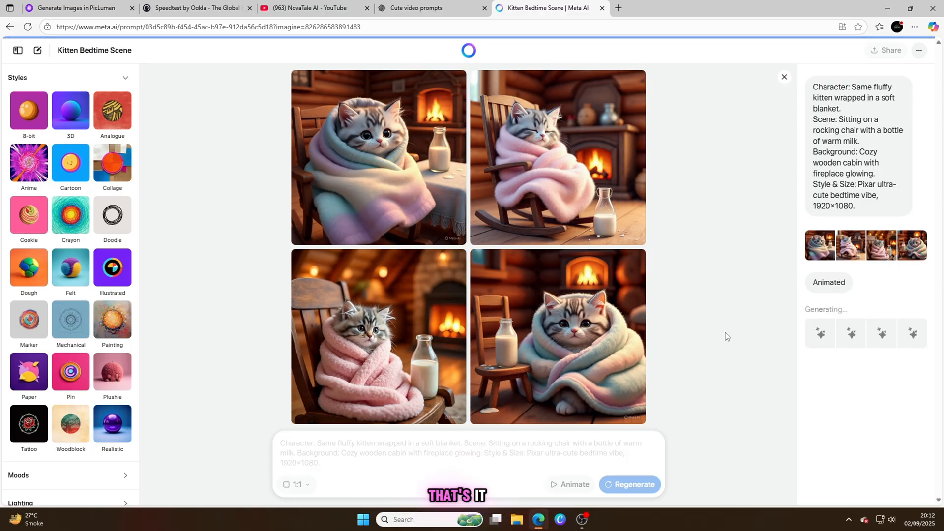
click(630, 484)
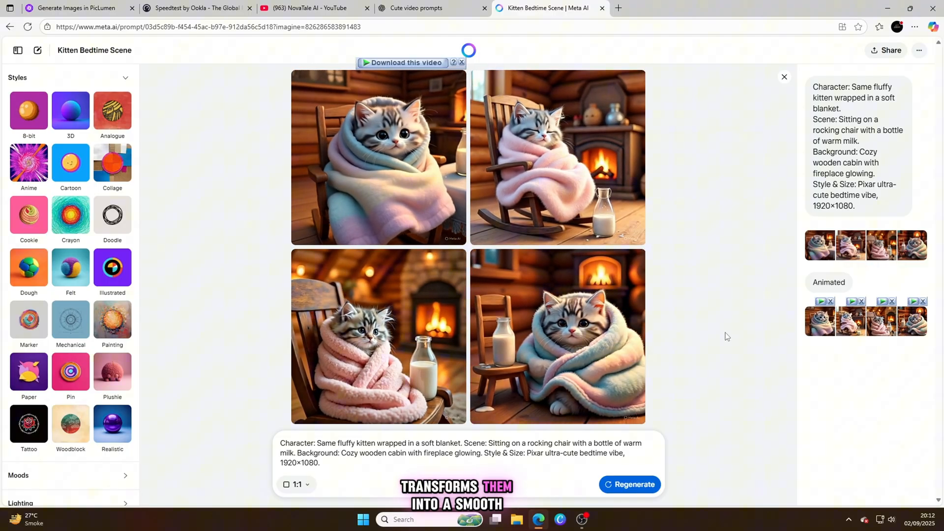
click(415, 8)
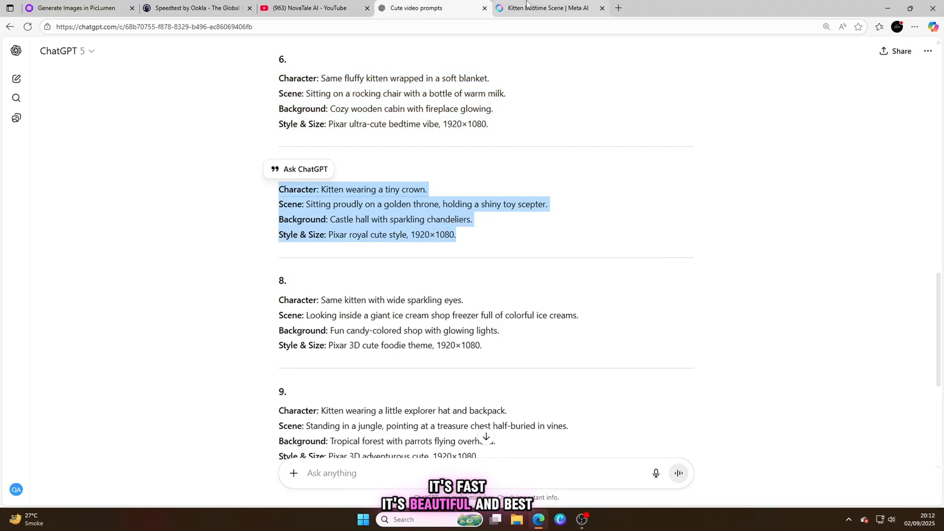
Enter prompt 7 in Meta AI and generate the crowned kitten on a golden throne
click(545, 8)
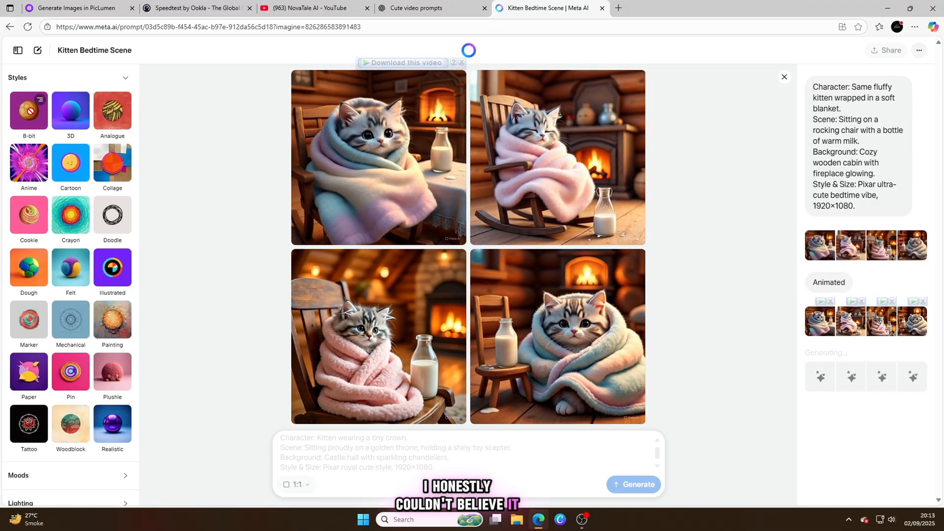
click(634, 484)
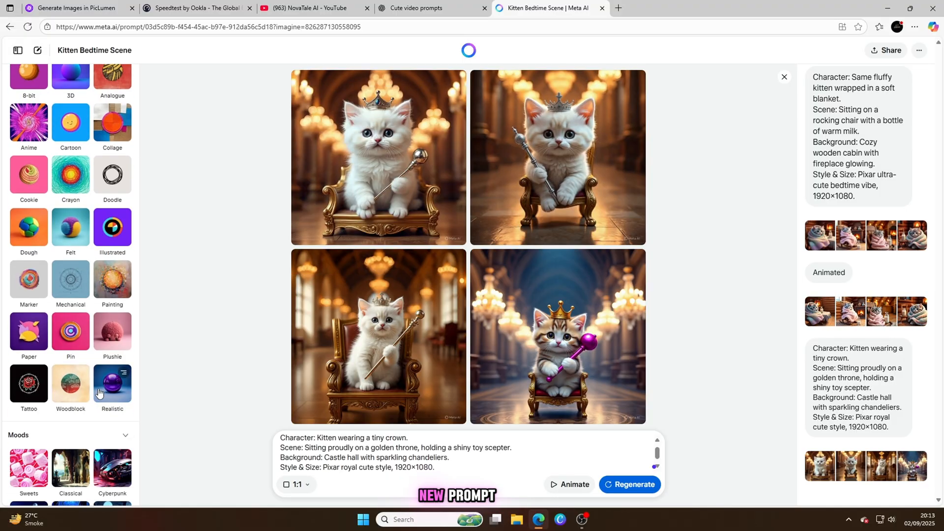
scroll(down, 3)
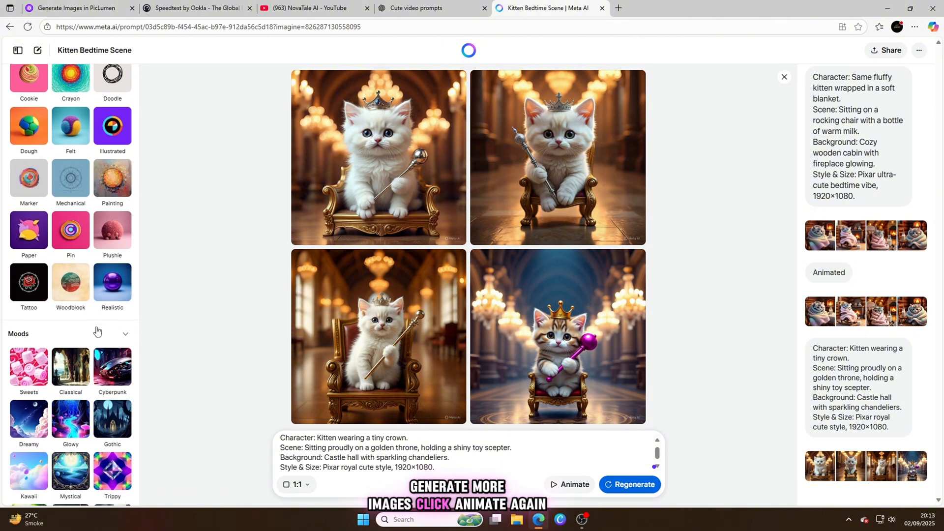
scroll(down, 3)
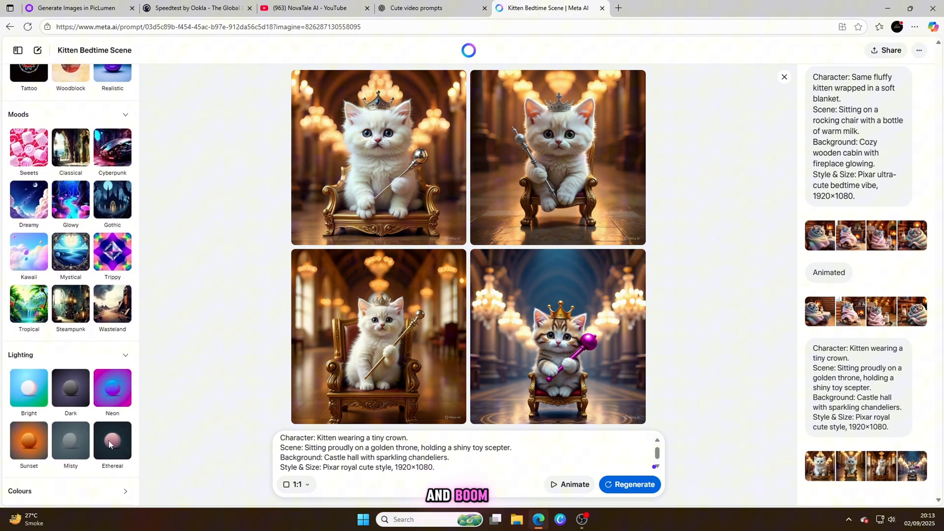
scroll(down, 3)
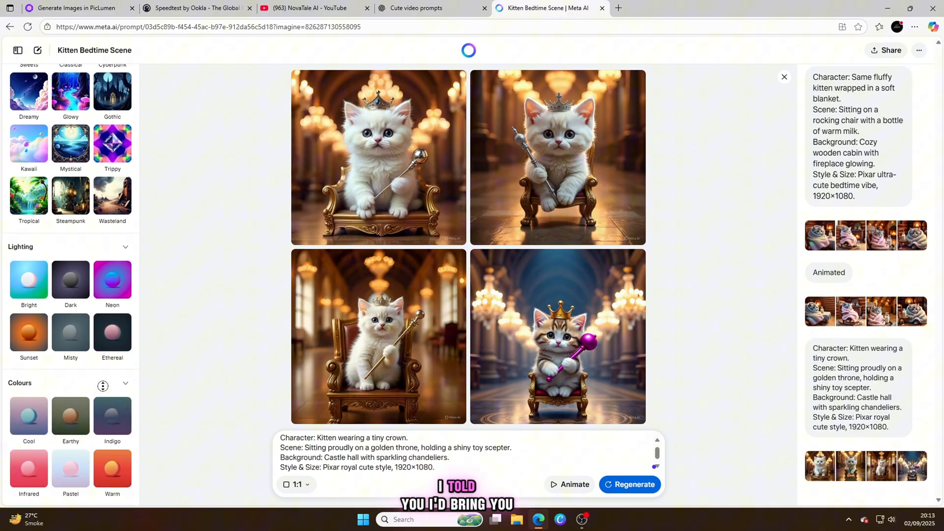
scroll(down, 3)
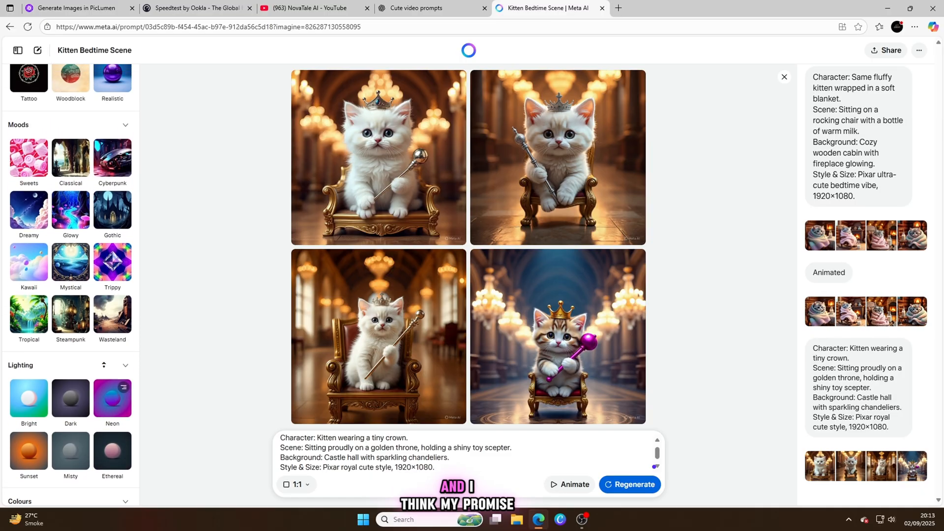
scroll(down, 3)
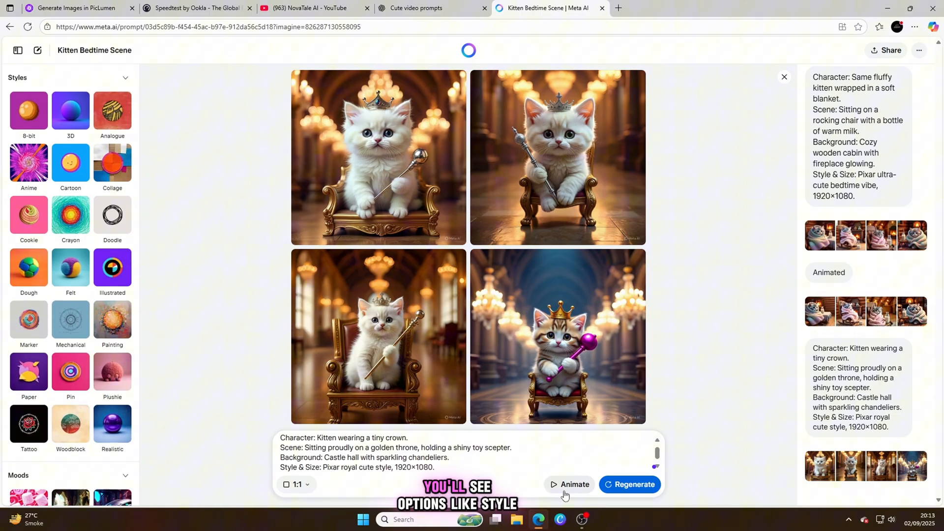
Copy prompt 10, the pajama kitten on a cloud, from ChatGPT into Meta AI
click(415, 8)
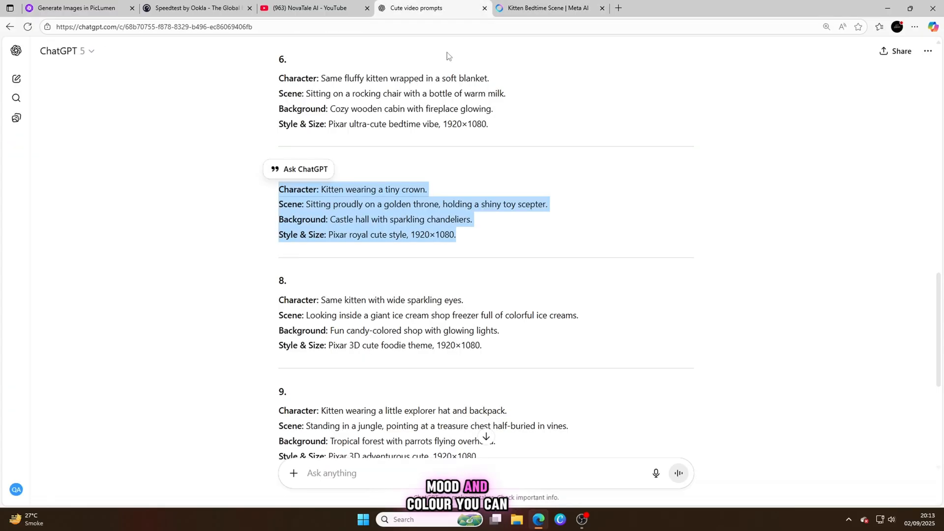
scroll(down, 3)
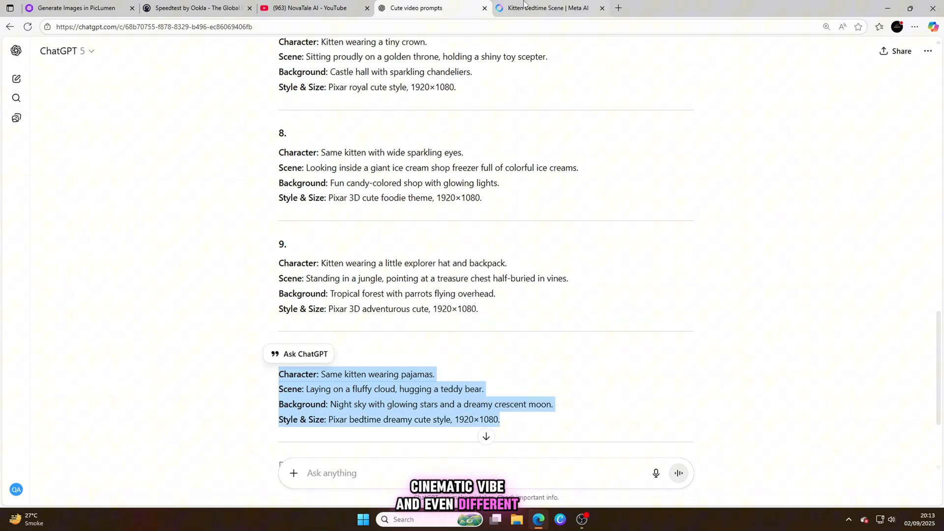
click(547, 8)
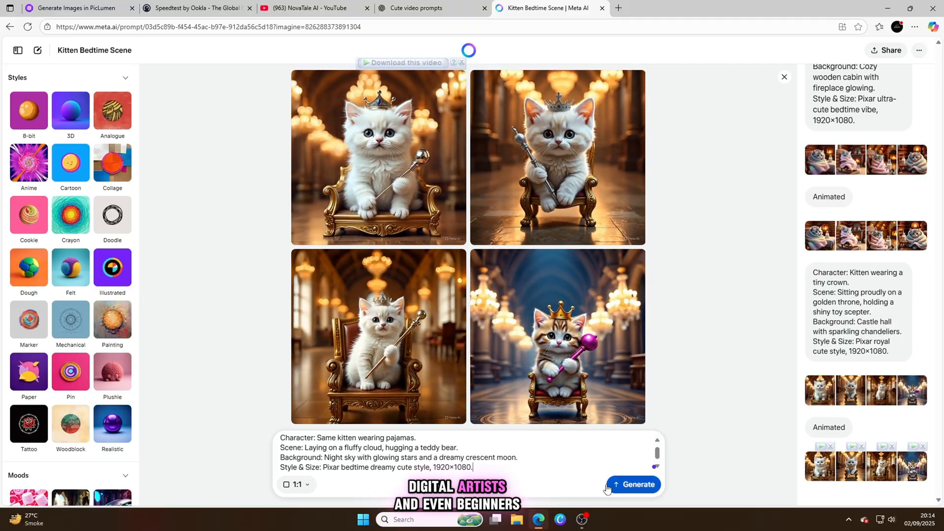
Generate the pajama kitten hugging a teddy bear images and start animating all four
click(634, 484)
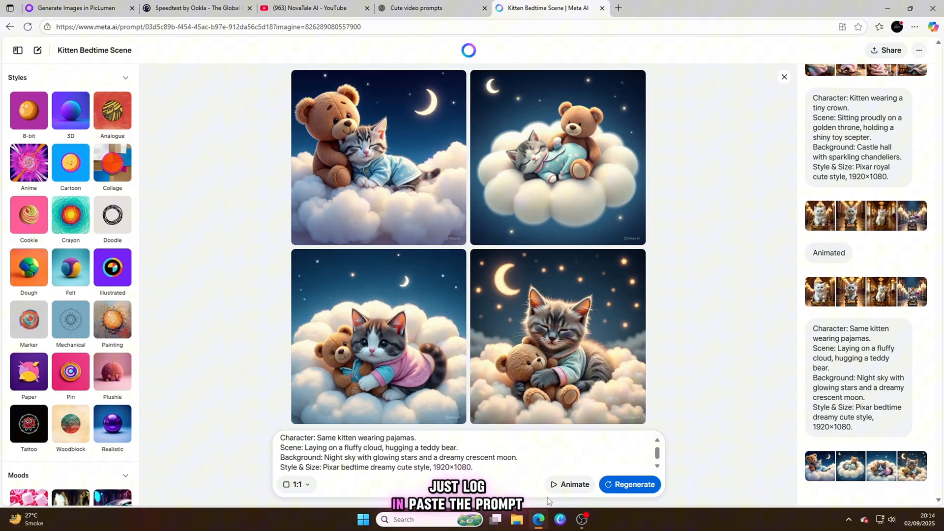
click(630, 484)
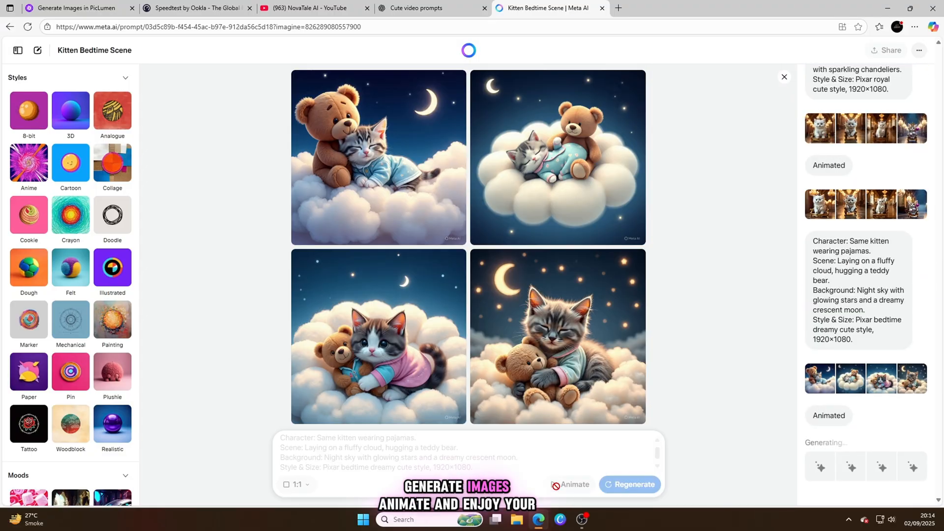